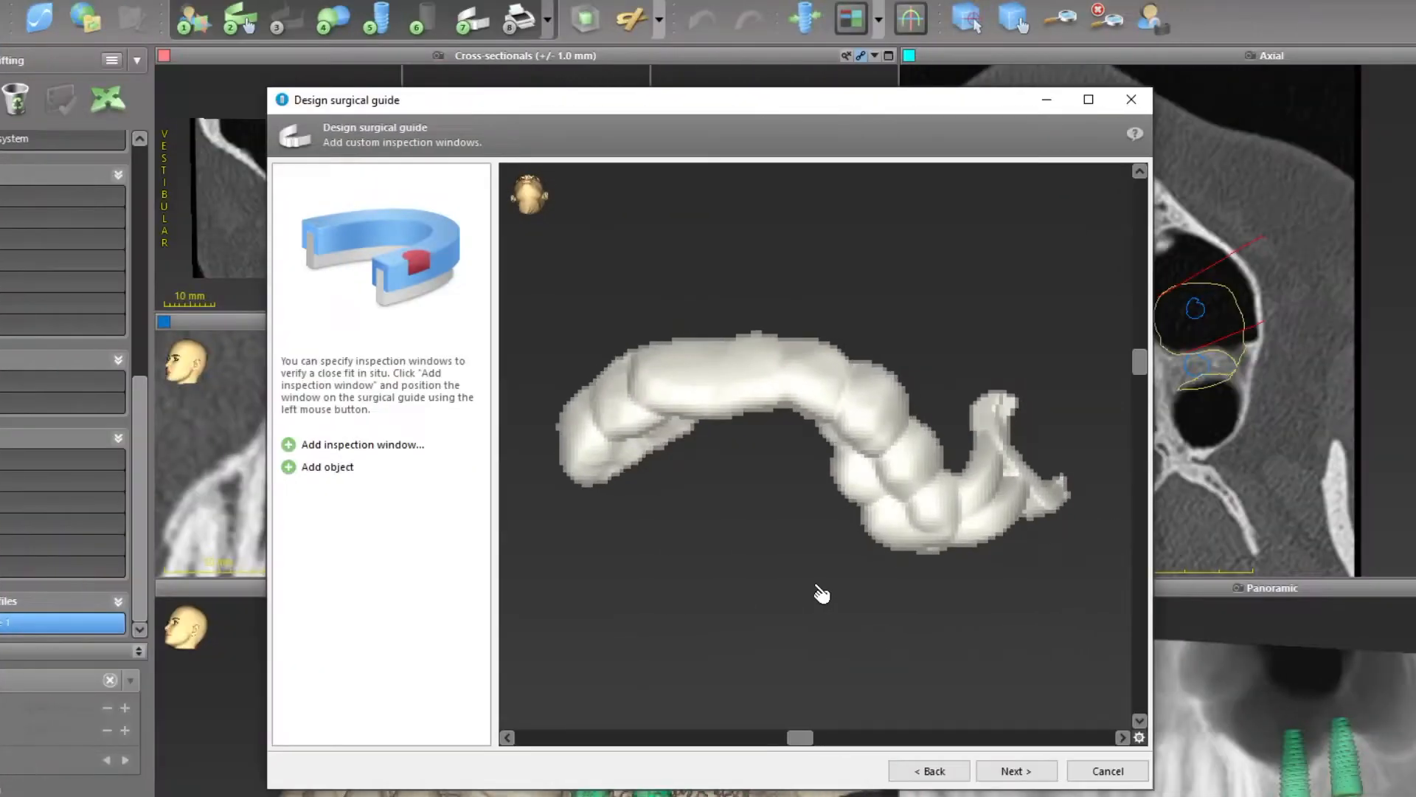
# Leave the guide design wizard and open the EASY plan at Jaw Selection & Alignment with Mandible chosen.
pyautogui.moveTo(822, 593); pyautogui.dragTo(1003, 472)
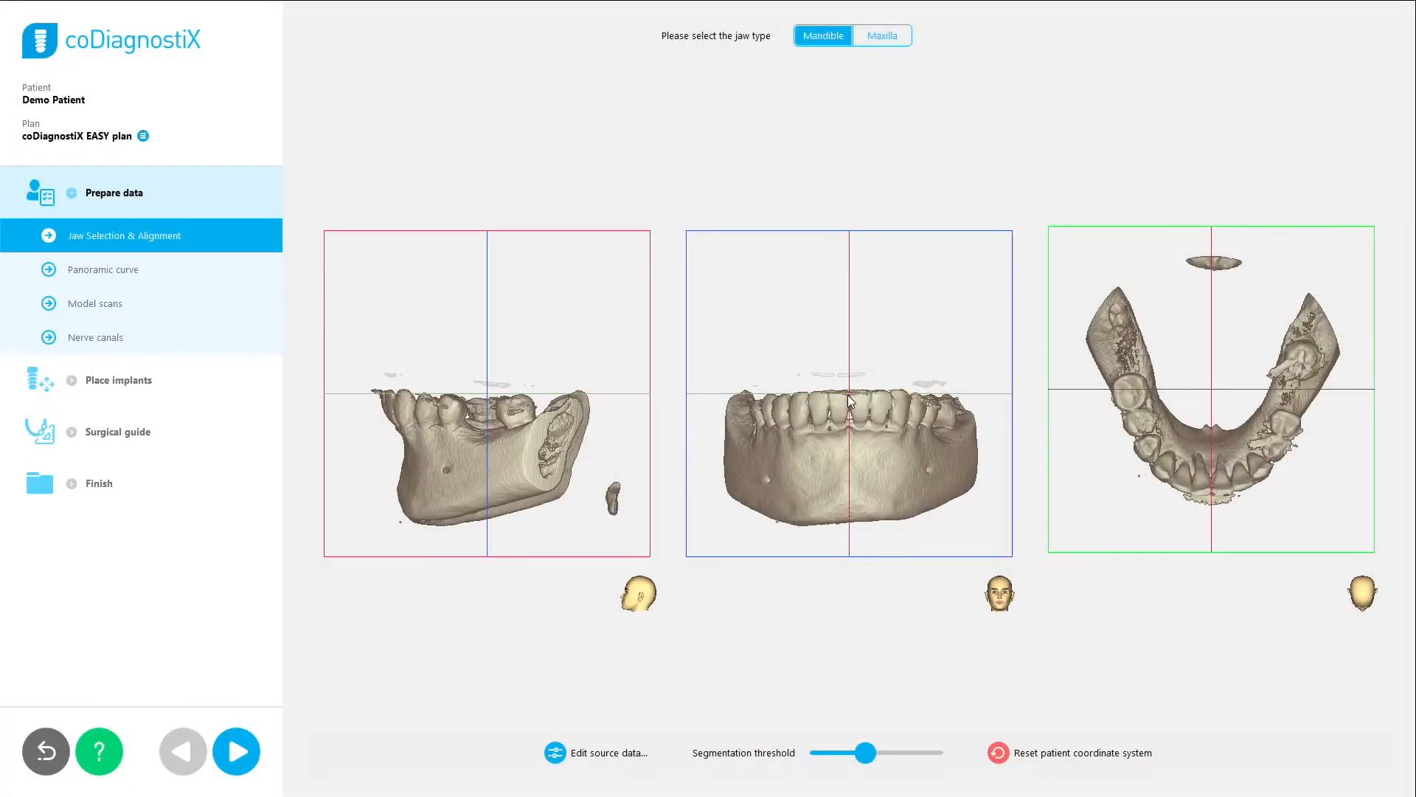
# Step through Panoramic curve, Model scans, Place implants and Surgical guide, then open Demo Patient 5's Mandible plan.
pyautogui.click(234, 751)
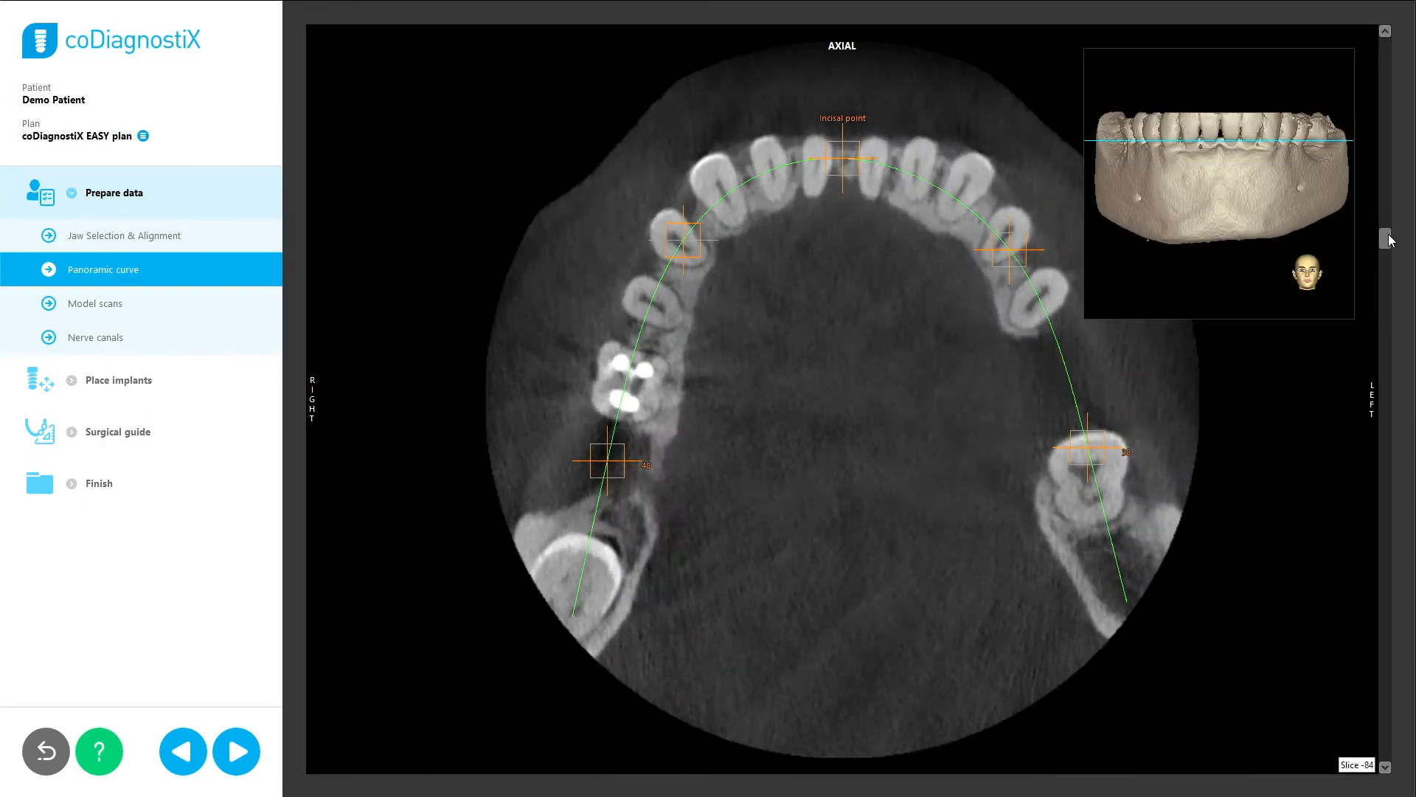
pyautogui.click(96, 303)
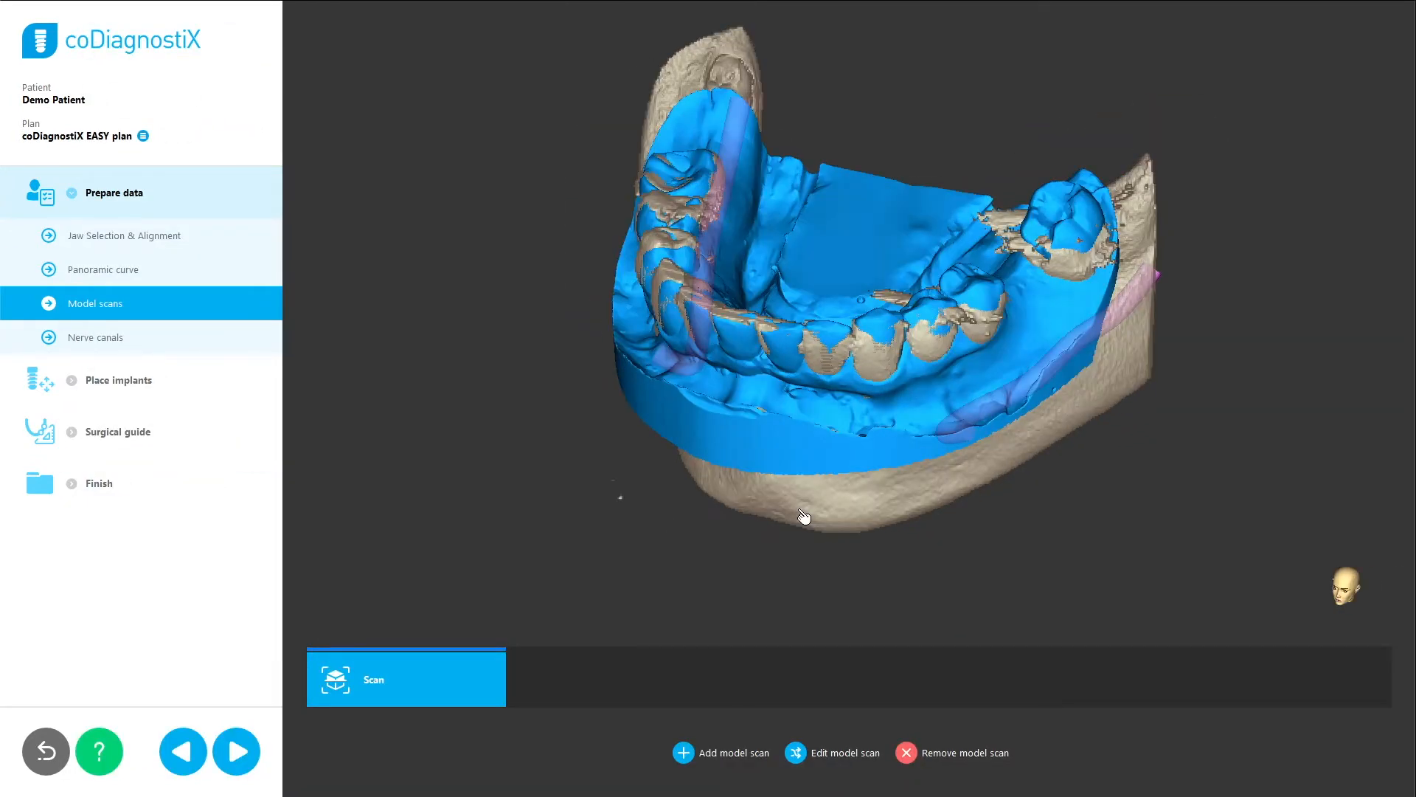
pyautogui.click(94, 336)
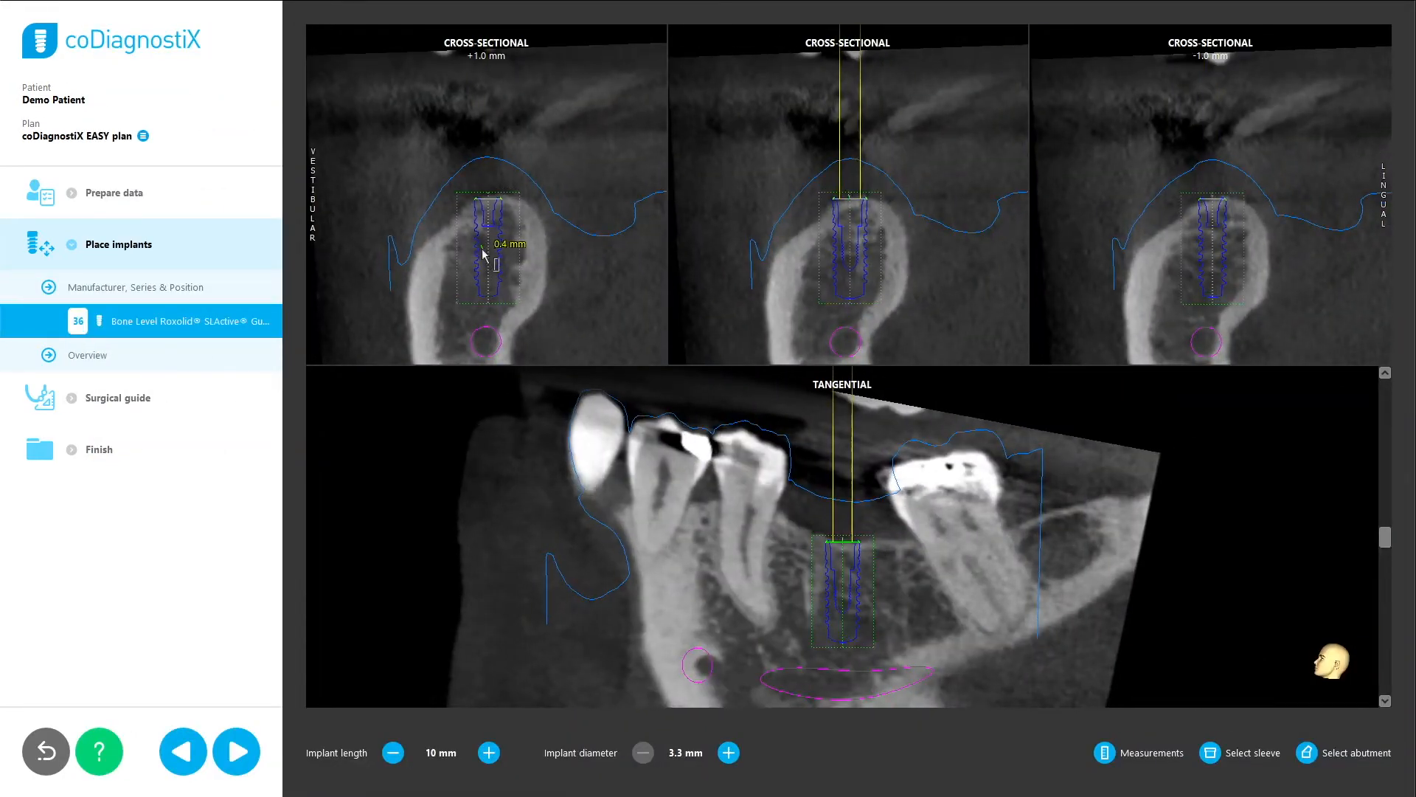
pyautogui.click(114, 396)
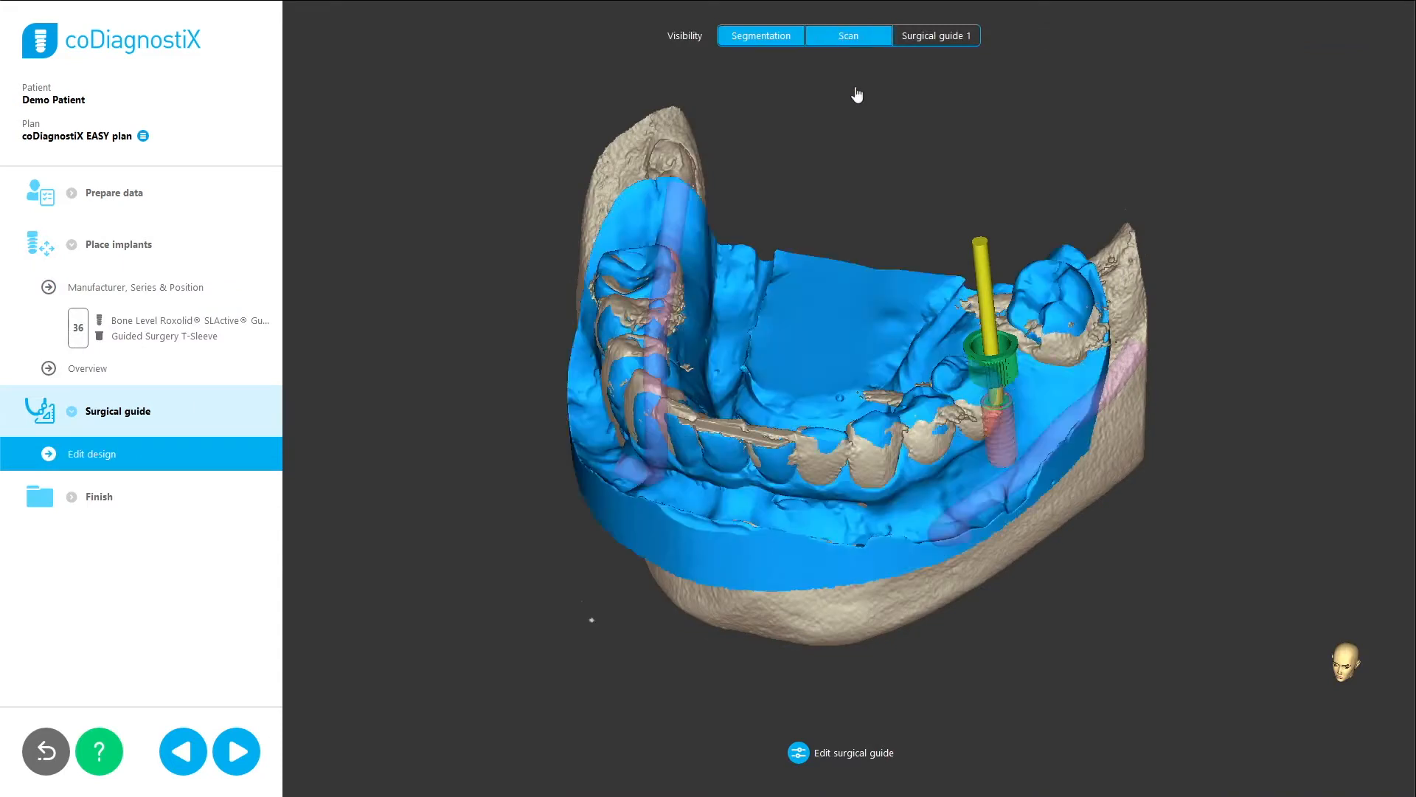
pyautogui.click(935, 36)
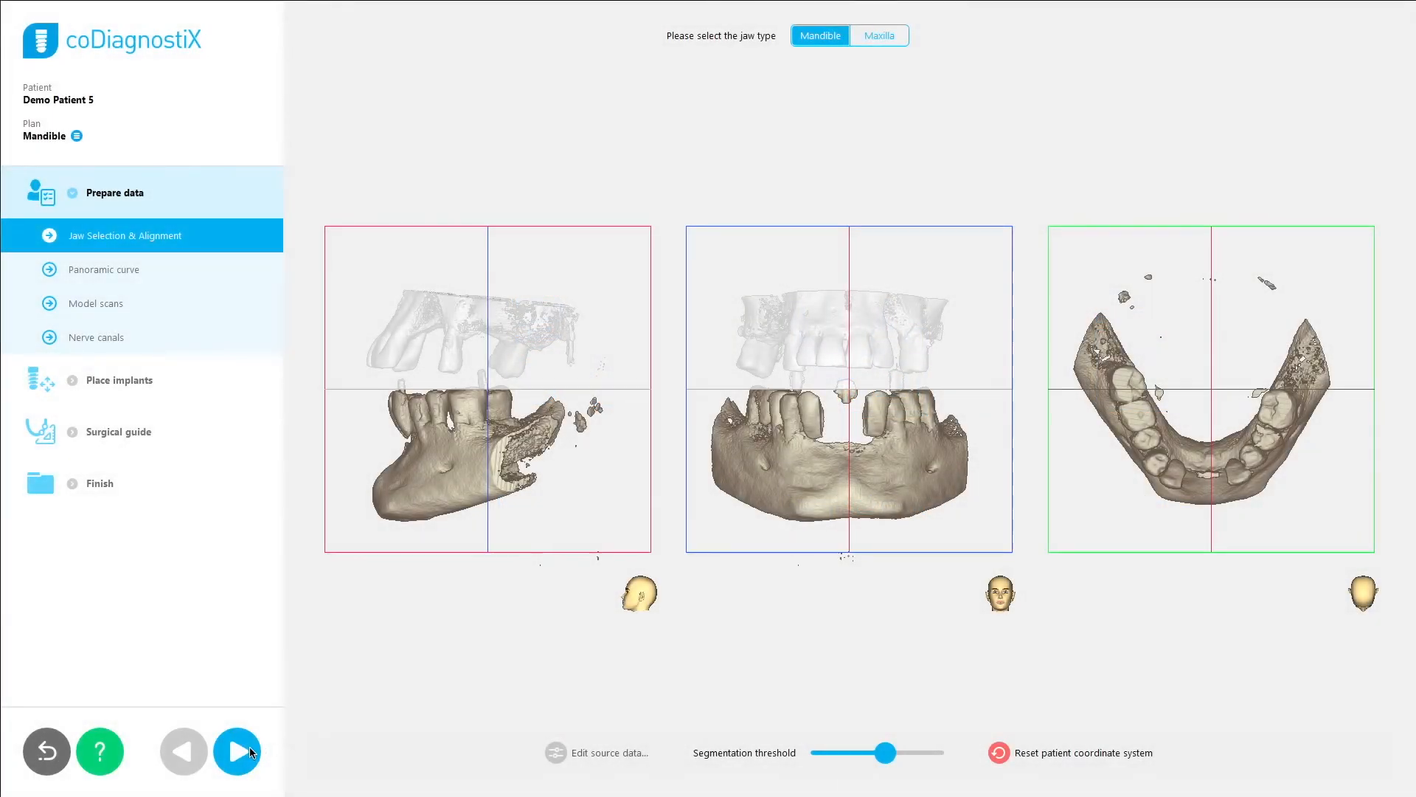
# Advance to Panoramic curve and Nerve canals and show the nerve-canal guidance notes.
pyautogui.click(236, 751)
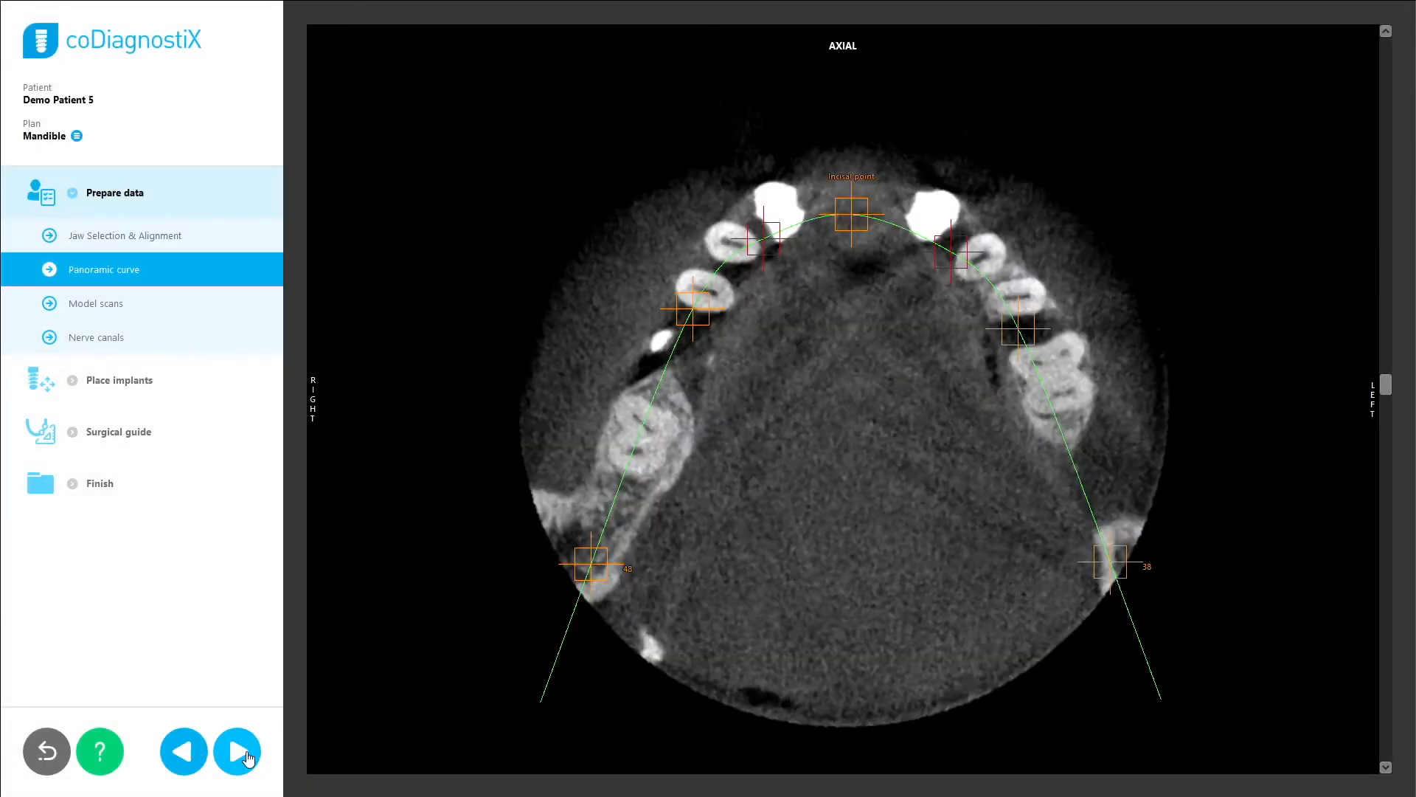
pyautogui.click(236, 751)
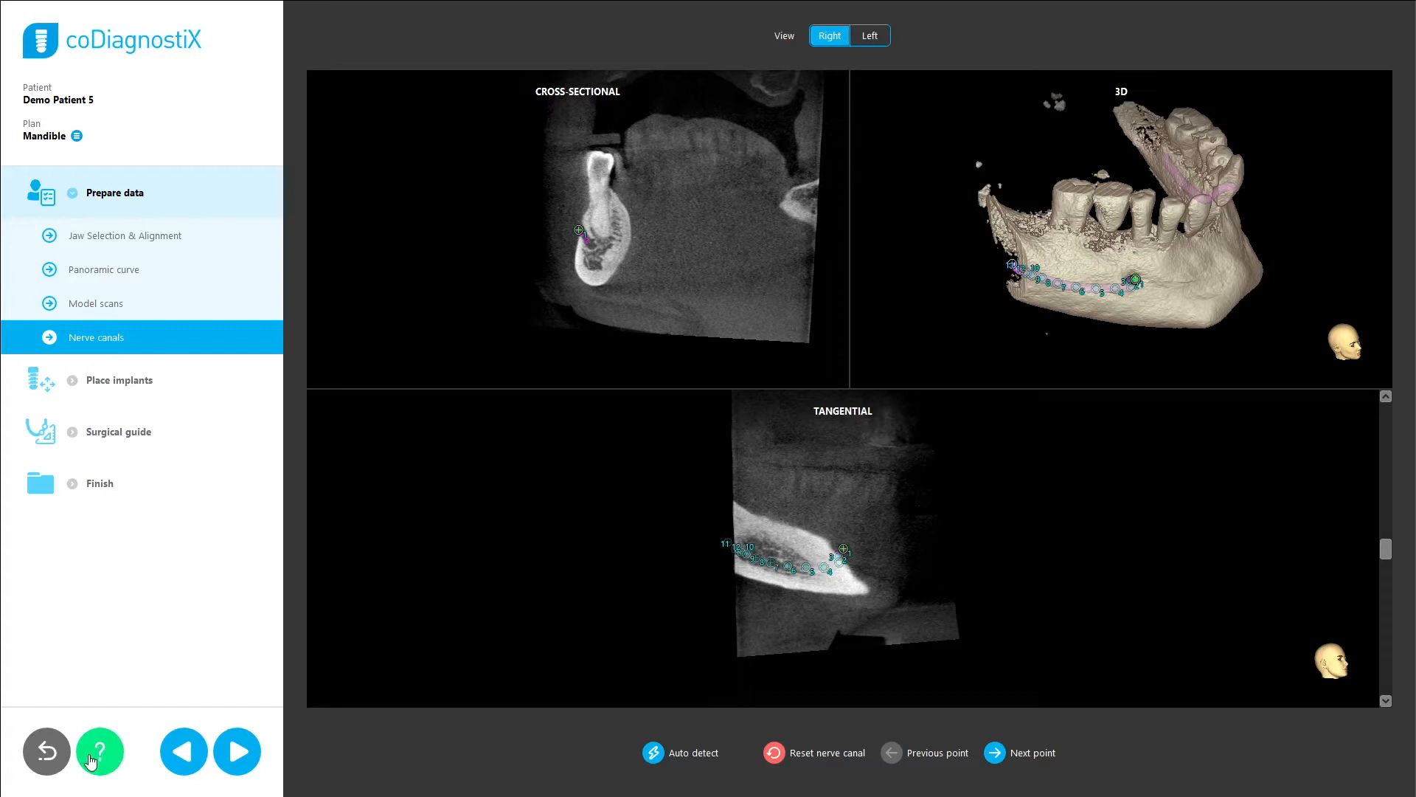
pyautogui.click(100, 751)
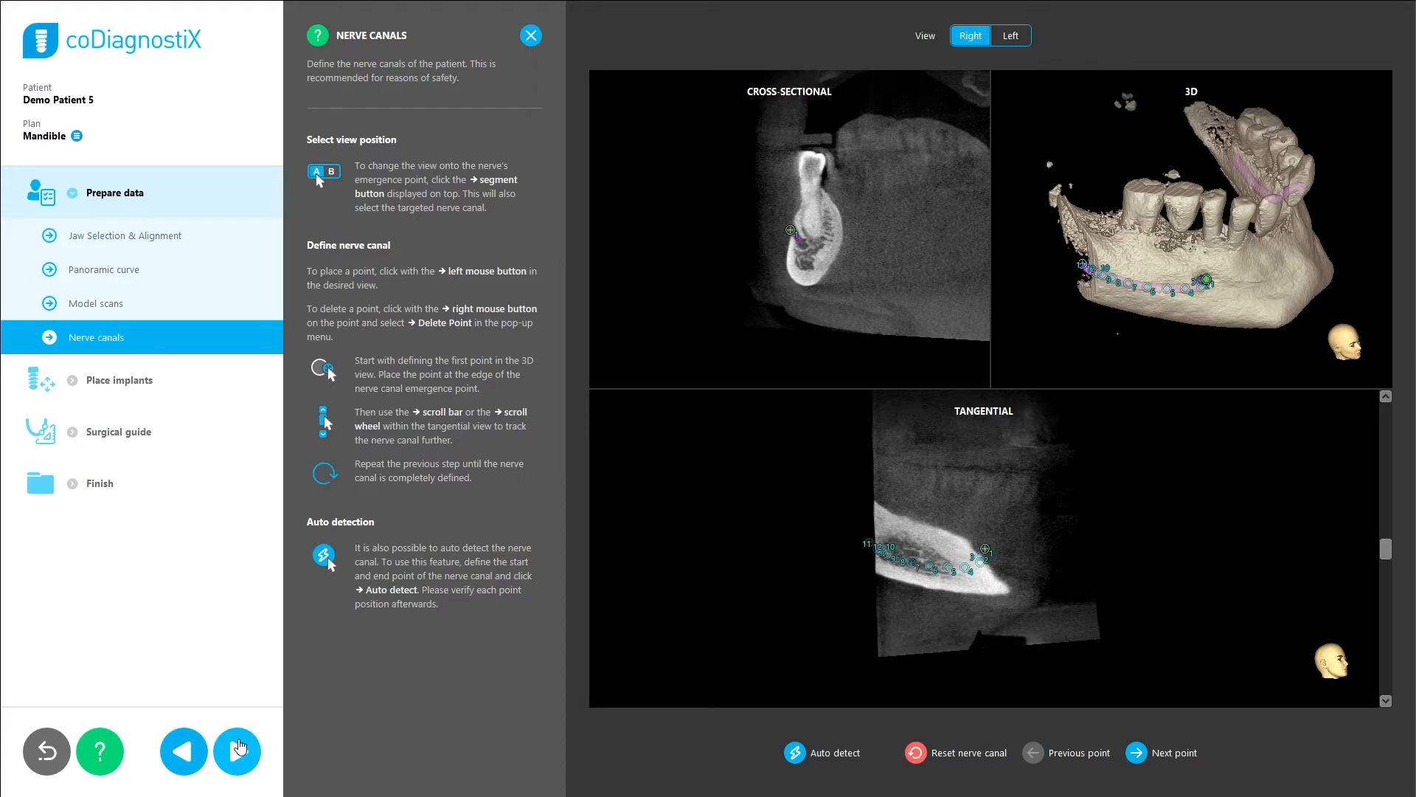
# Advance through Manufacturer, Series & Position to implant 33 alignment and hide its guidance.
pyautogui.click(236, 751)
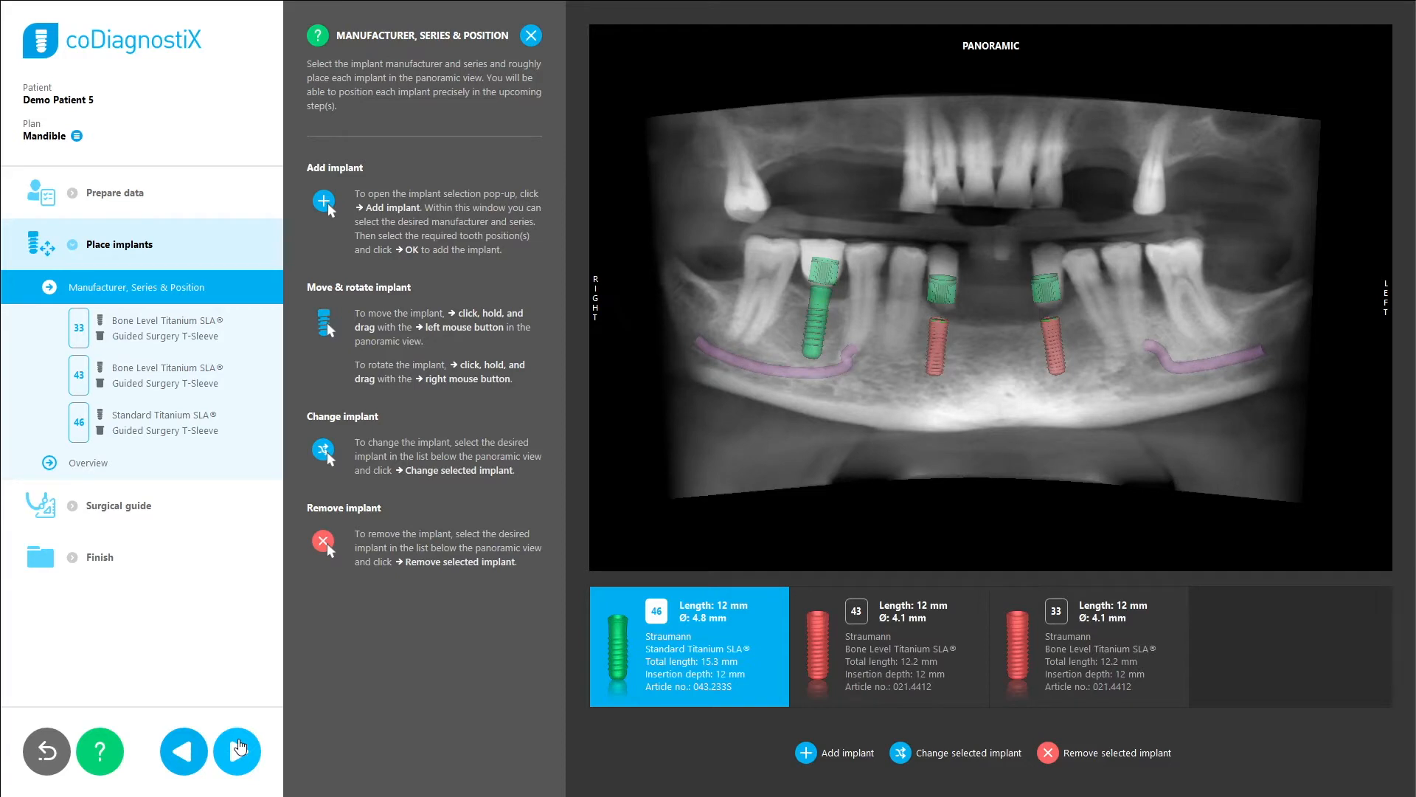
pyautogui.click(236, 751)
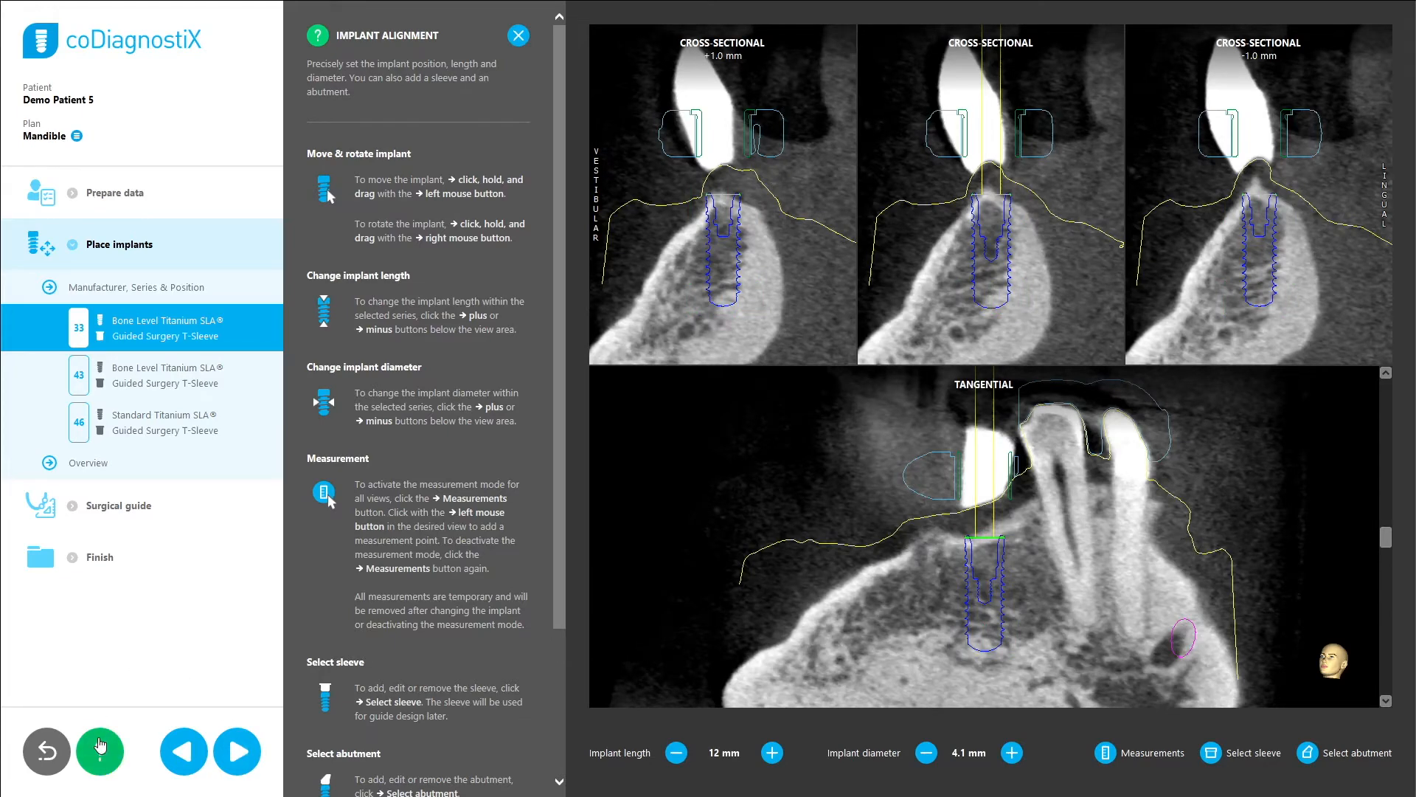
pyautogui.click(518, 36)
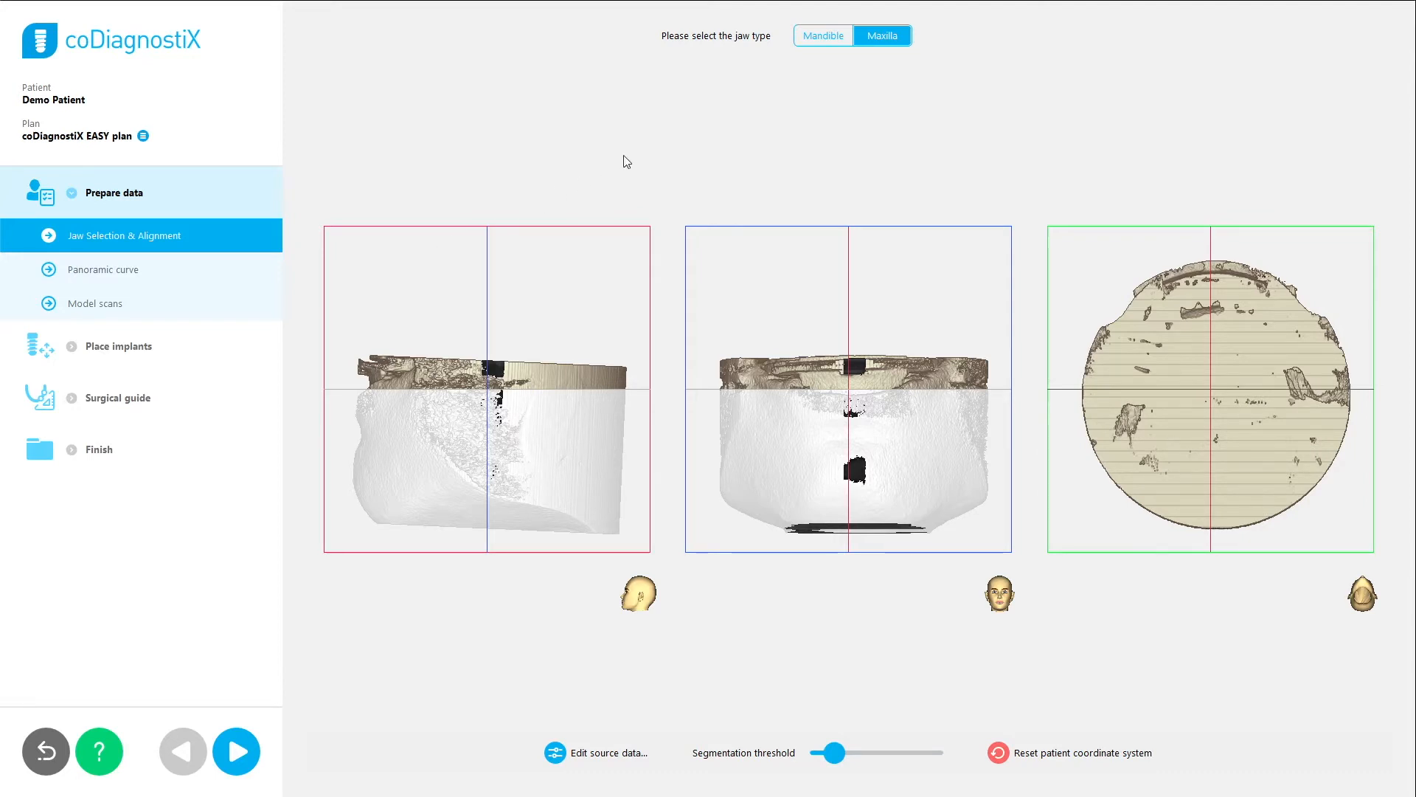
# Choose Mandible as jaw type and raise the segmentation threshold of the bone rendering.
pyautogui.click(821, 35)
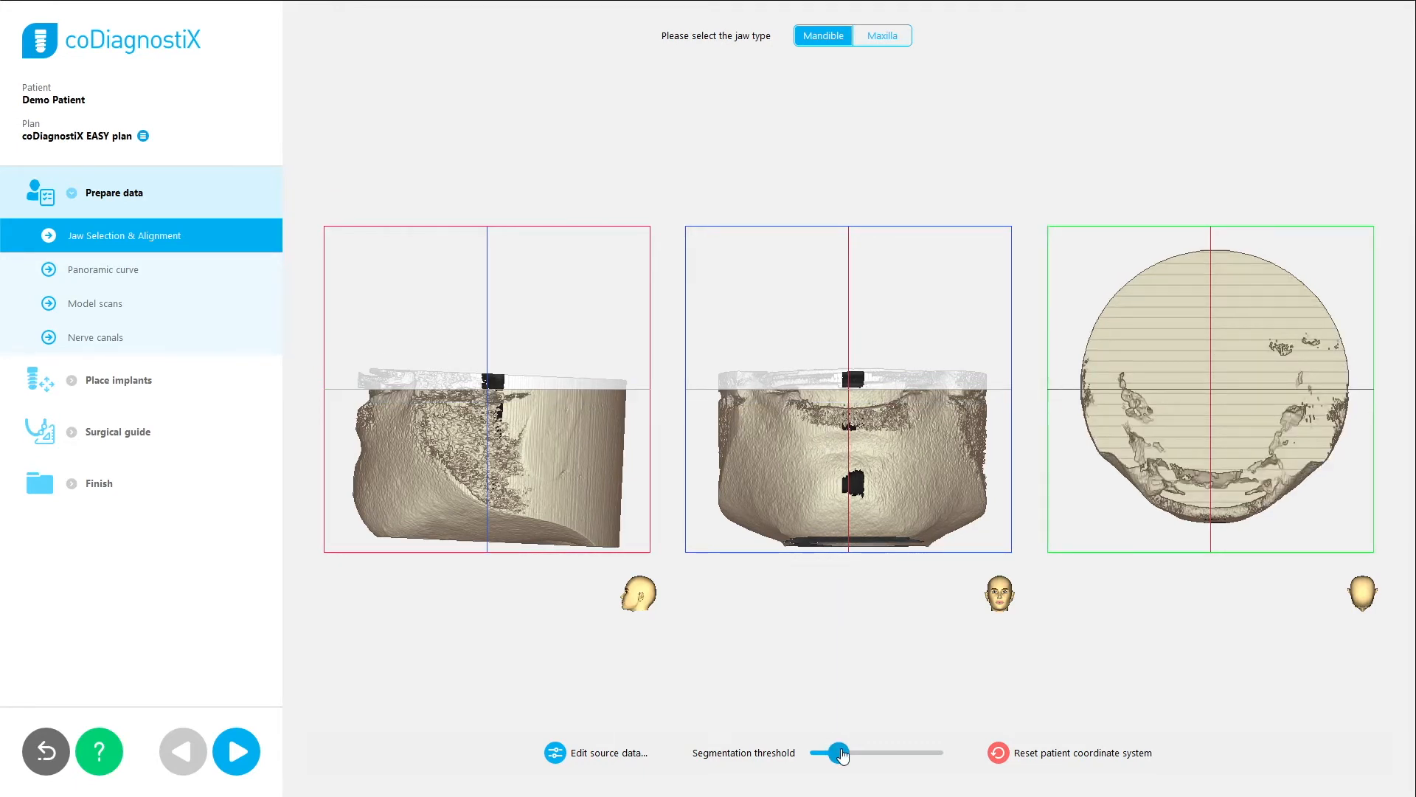
pyautogui.moveTo(838, 753); pyautogui.dragTo(850, 753)
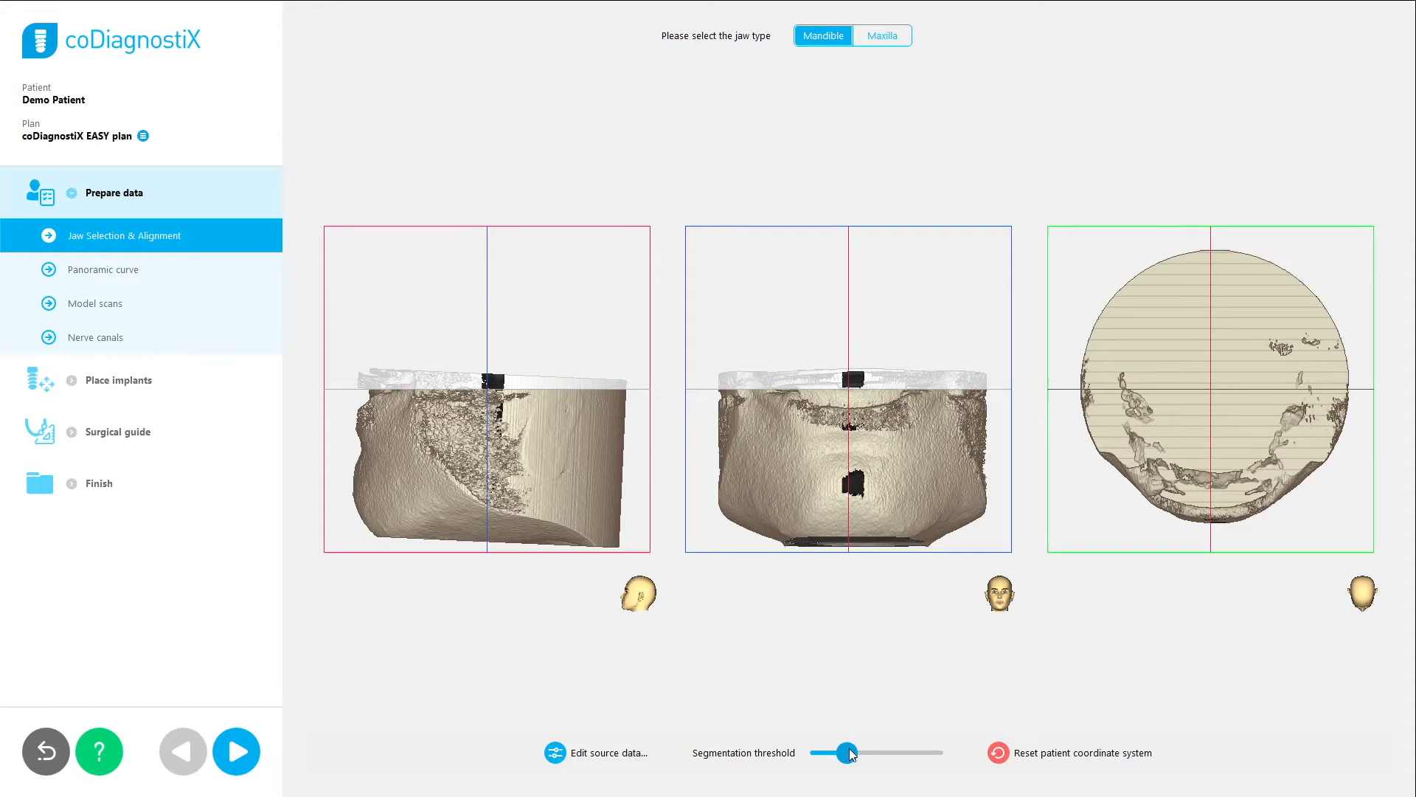
pyautogui.moveTo(832, 751); pyautogui.dragTo(850, 751)
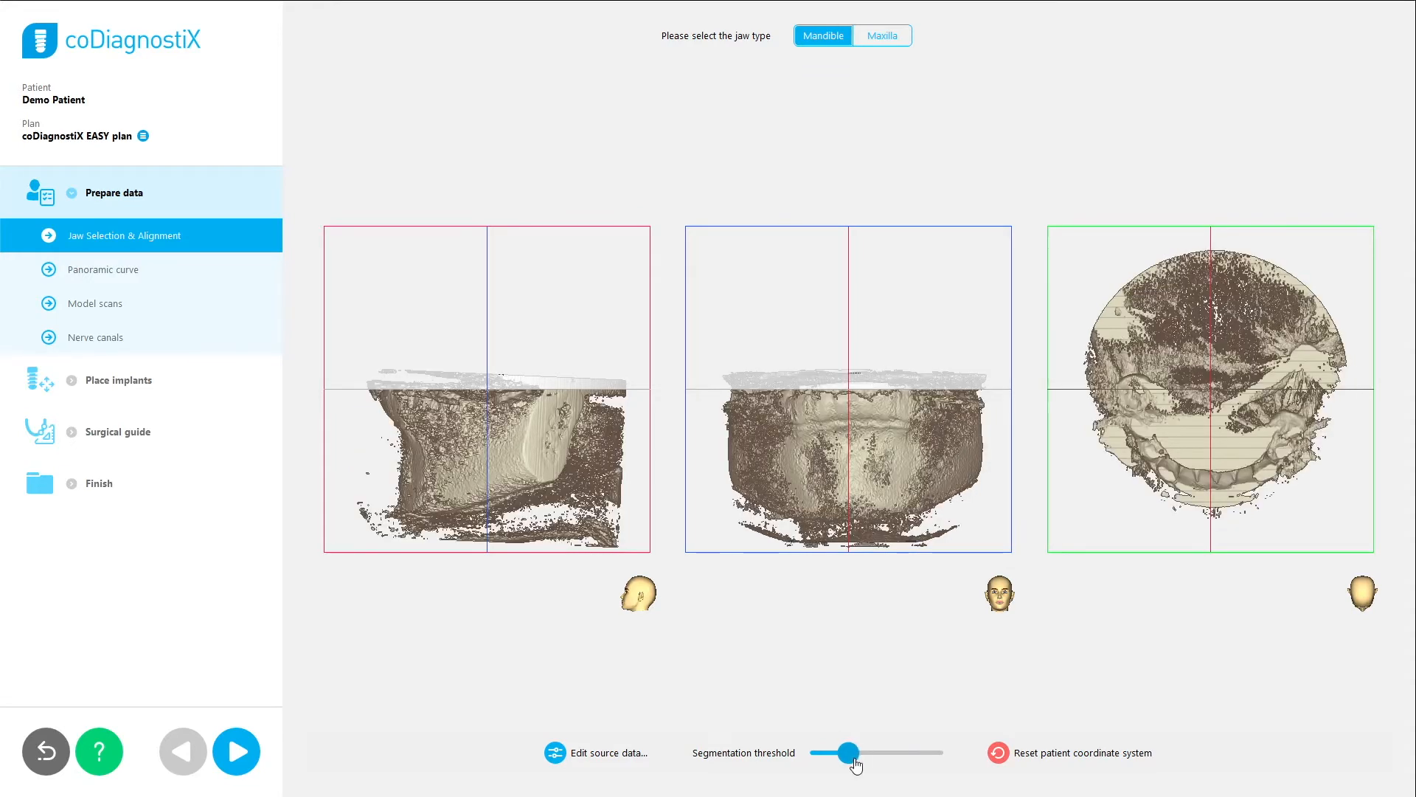
pyautogui.moveTo(844, 751); pyautogui.dragTo(866, 751)
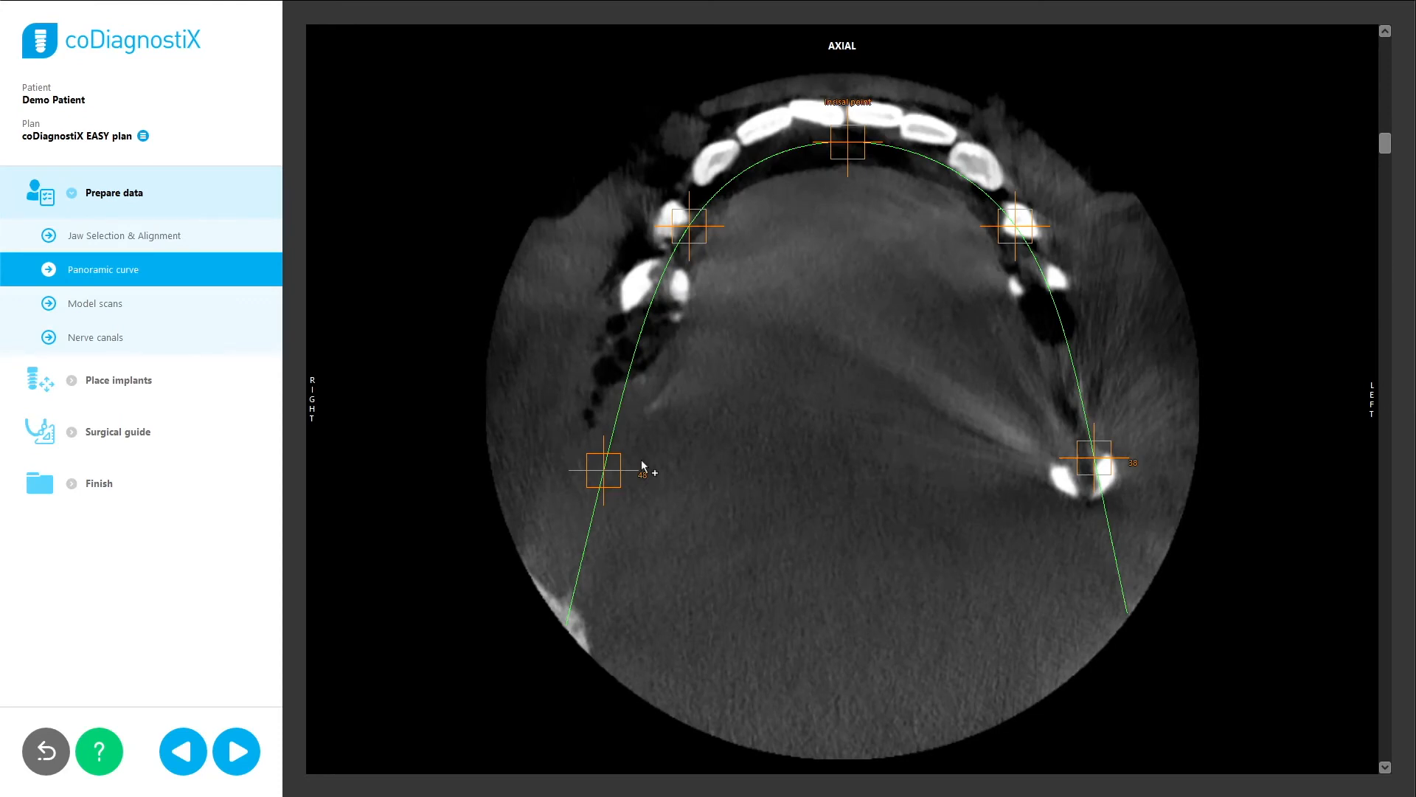
pyautogui.moveTo(692, 454)
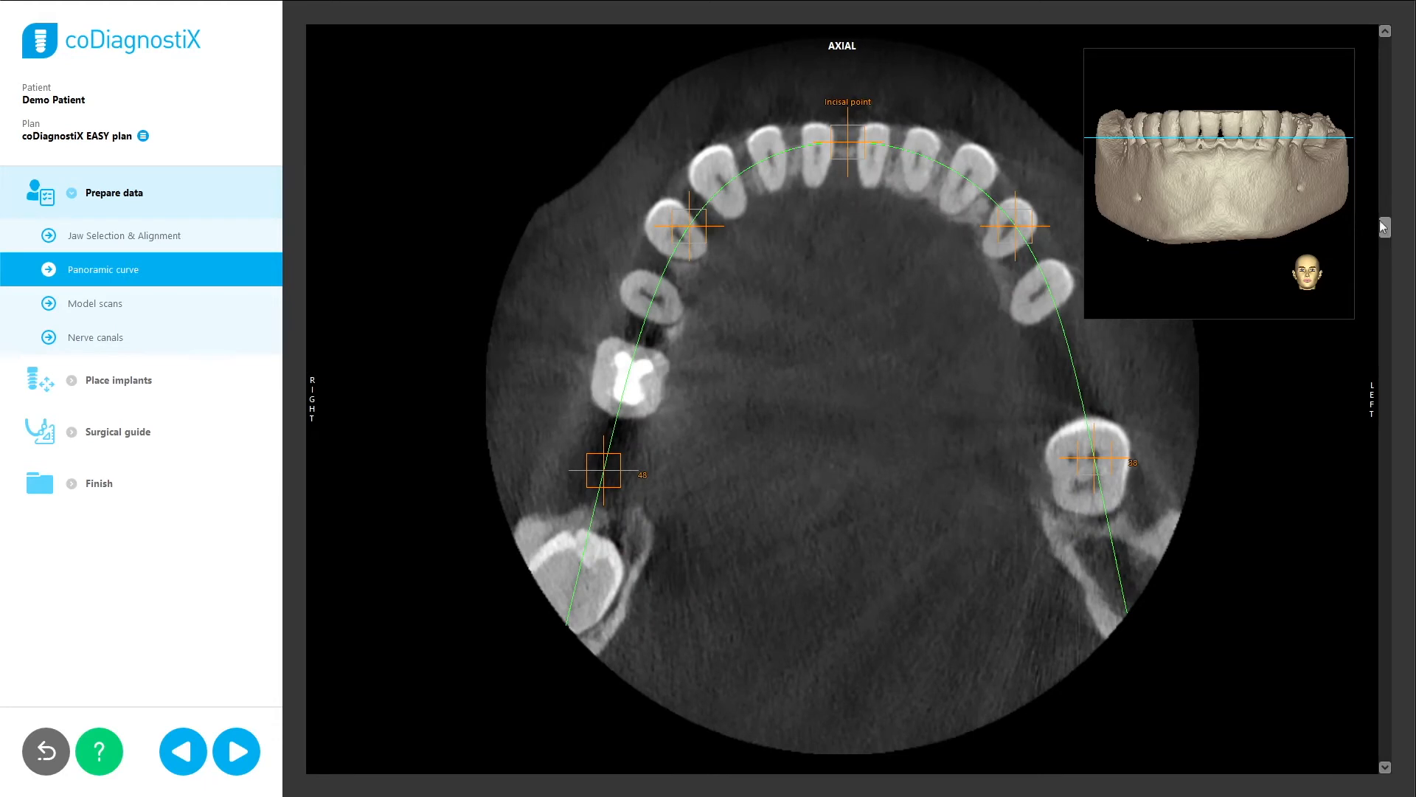
# Drag the panoramic curve's end control point onto the left molar in the axial slice.
pyautogui.moveTo(605, 469); pyautogui.dragTo(587, 580)
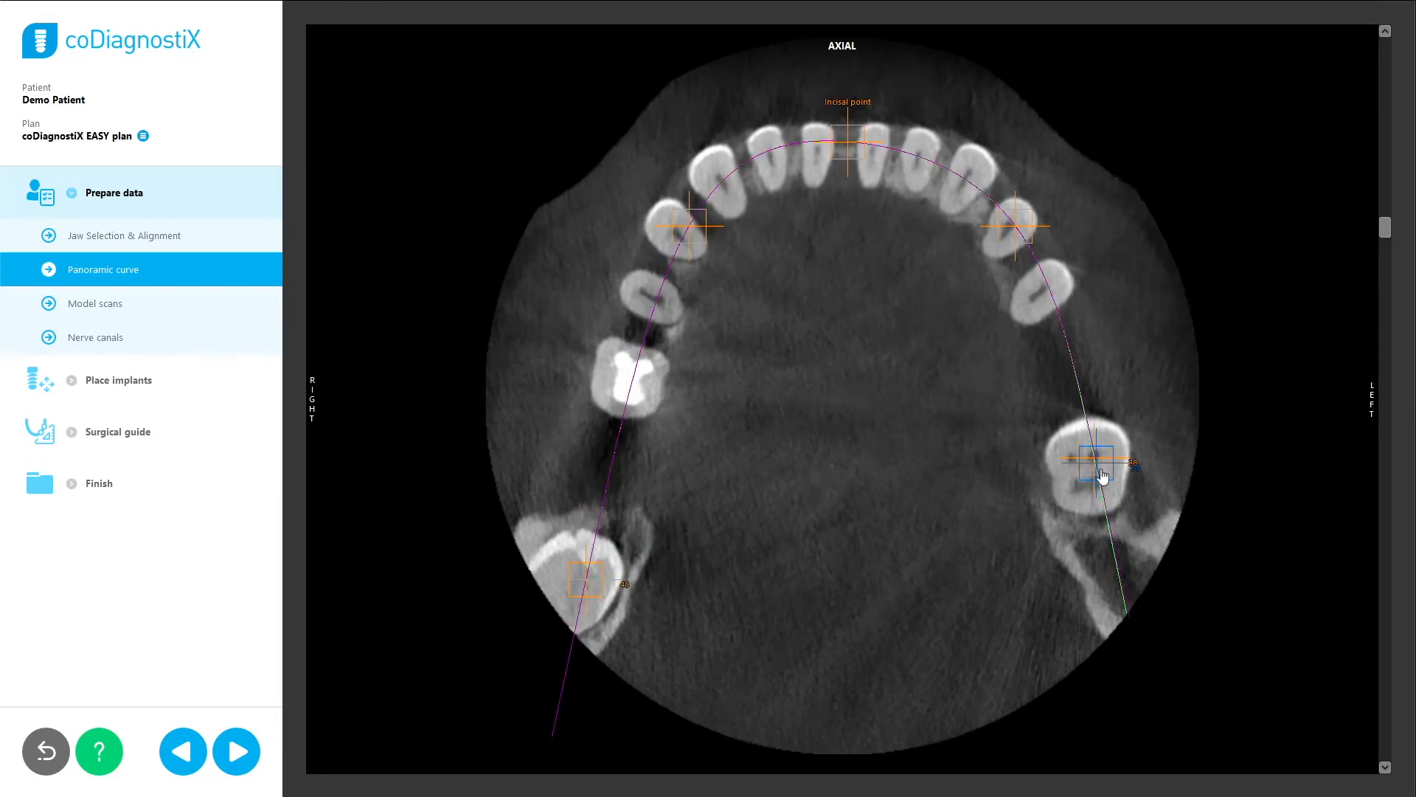
pyautogui.moveTo(1098, 473); pyautogui.dragTo(1120, 556)
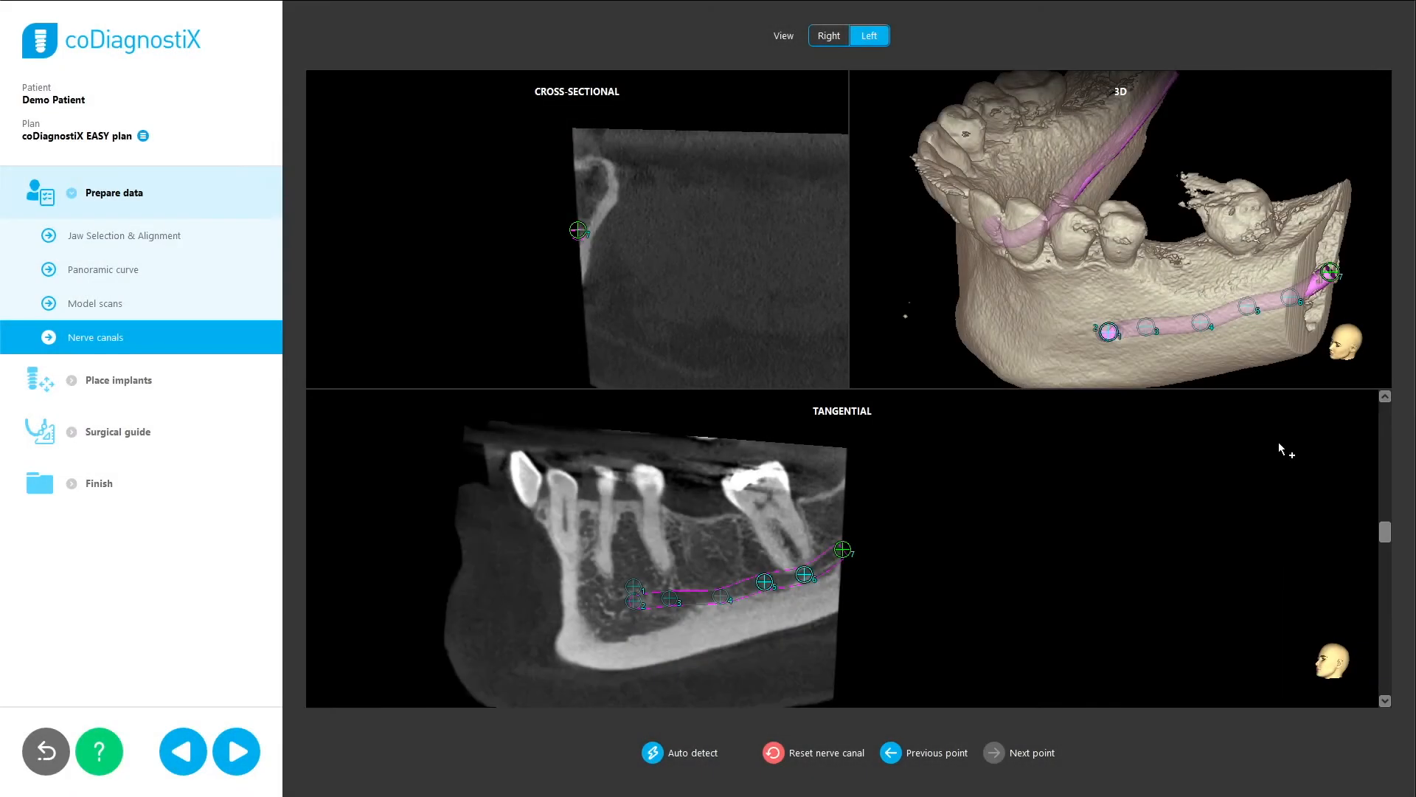
# View the right-side nerve canal, then start adding an implant with Straumann as manufacturer.
pyautogui.click(828, 35)
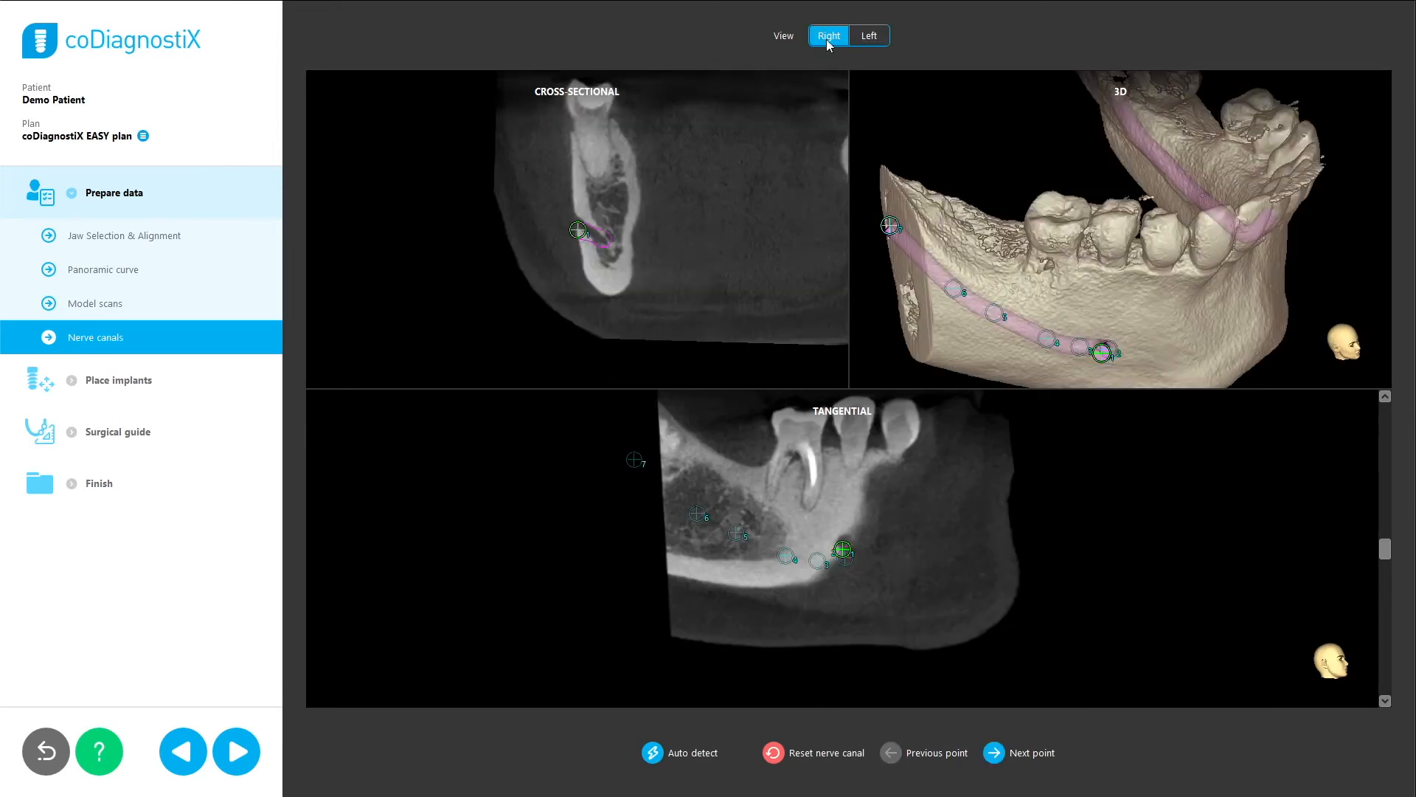
pyautogui.click(867, 35)
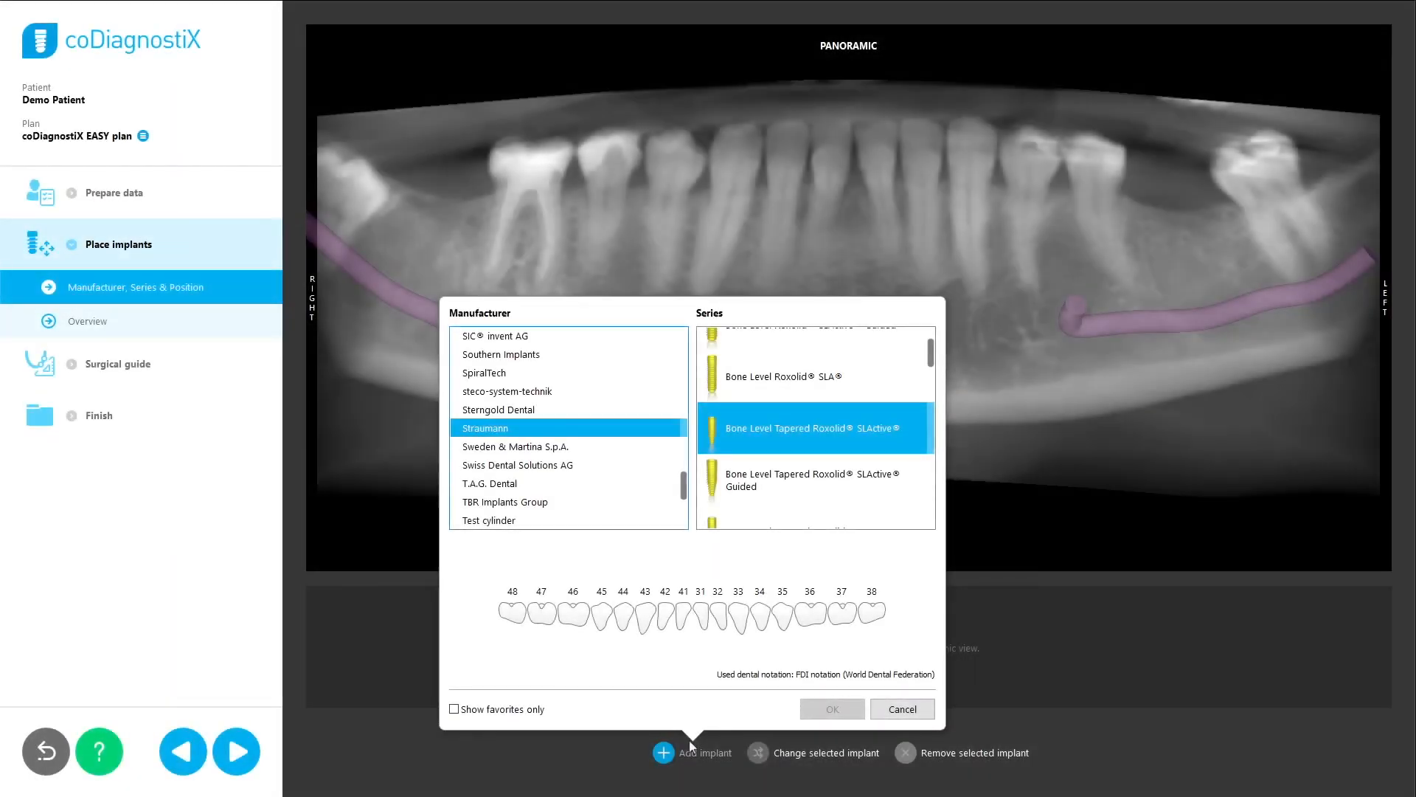
# Pick the Bone Level Roxolid SLActive Guided series and position the implant at tooth 36.
pyautogui.scroll(-3)
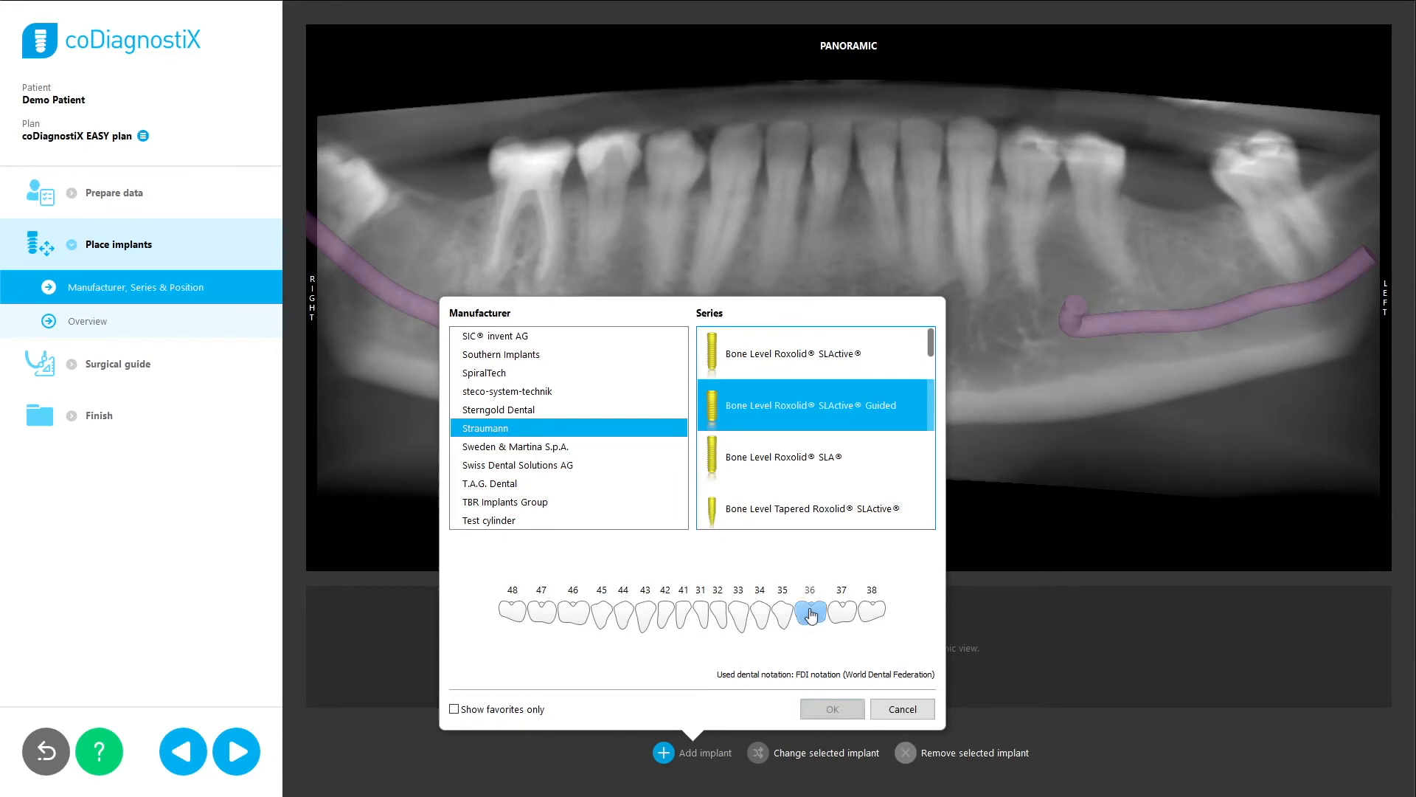
pyautogui.click(829, 709)
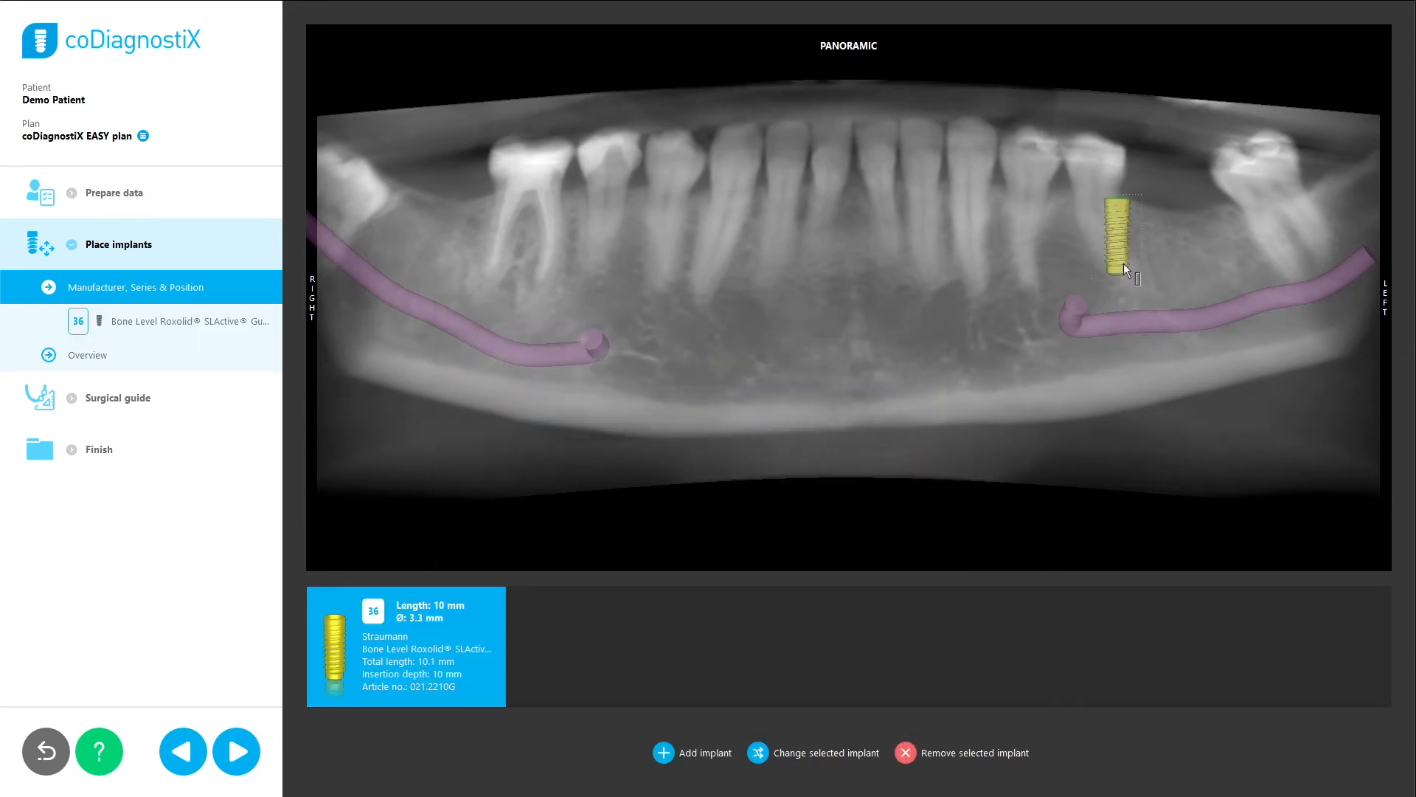
pyautogui.moveTo(1123, 239); pyautogui.dragTo(1177, 248)
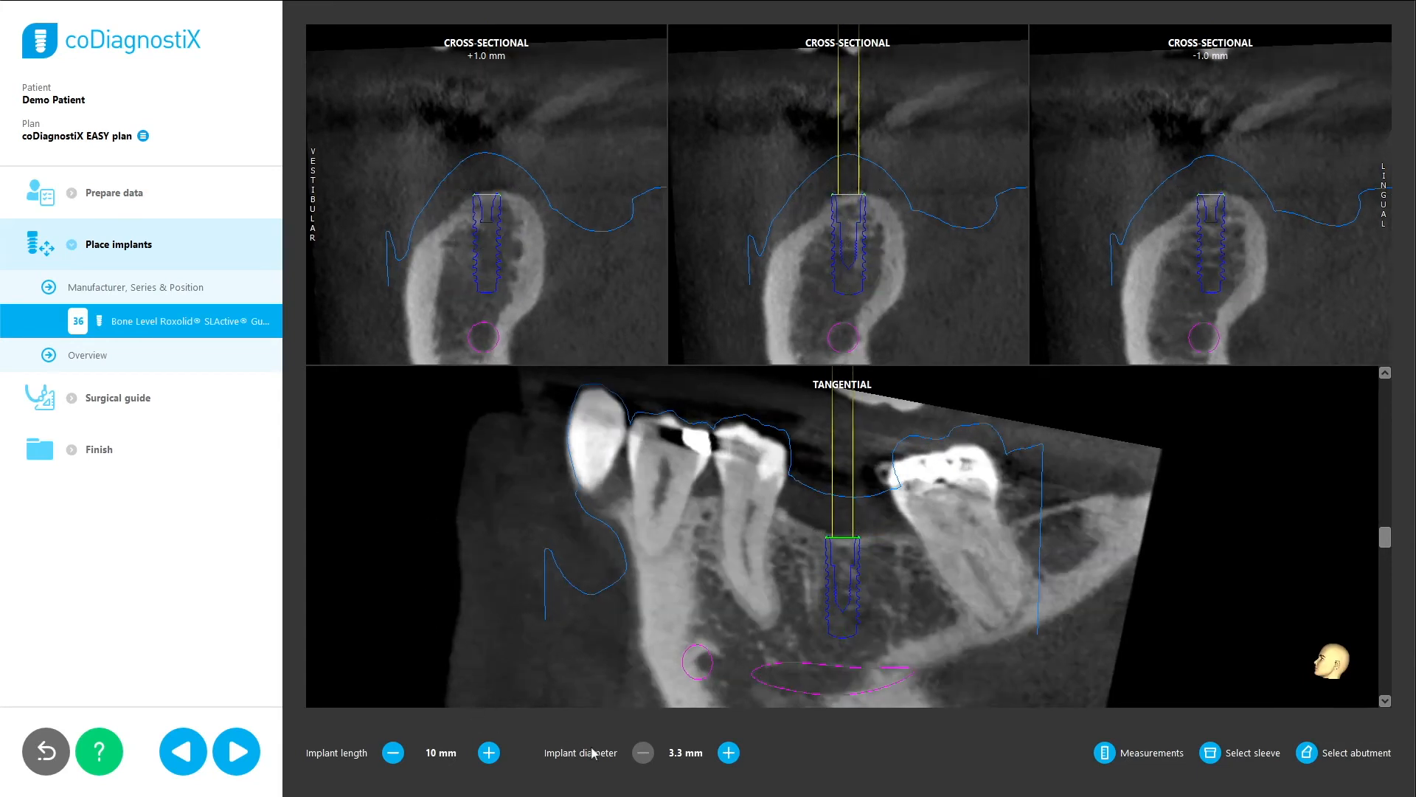
# Widen the implant to 4.1 mm and adjust its length to keep the nerve safety distance.
pyautogui.click(727, 751)
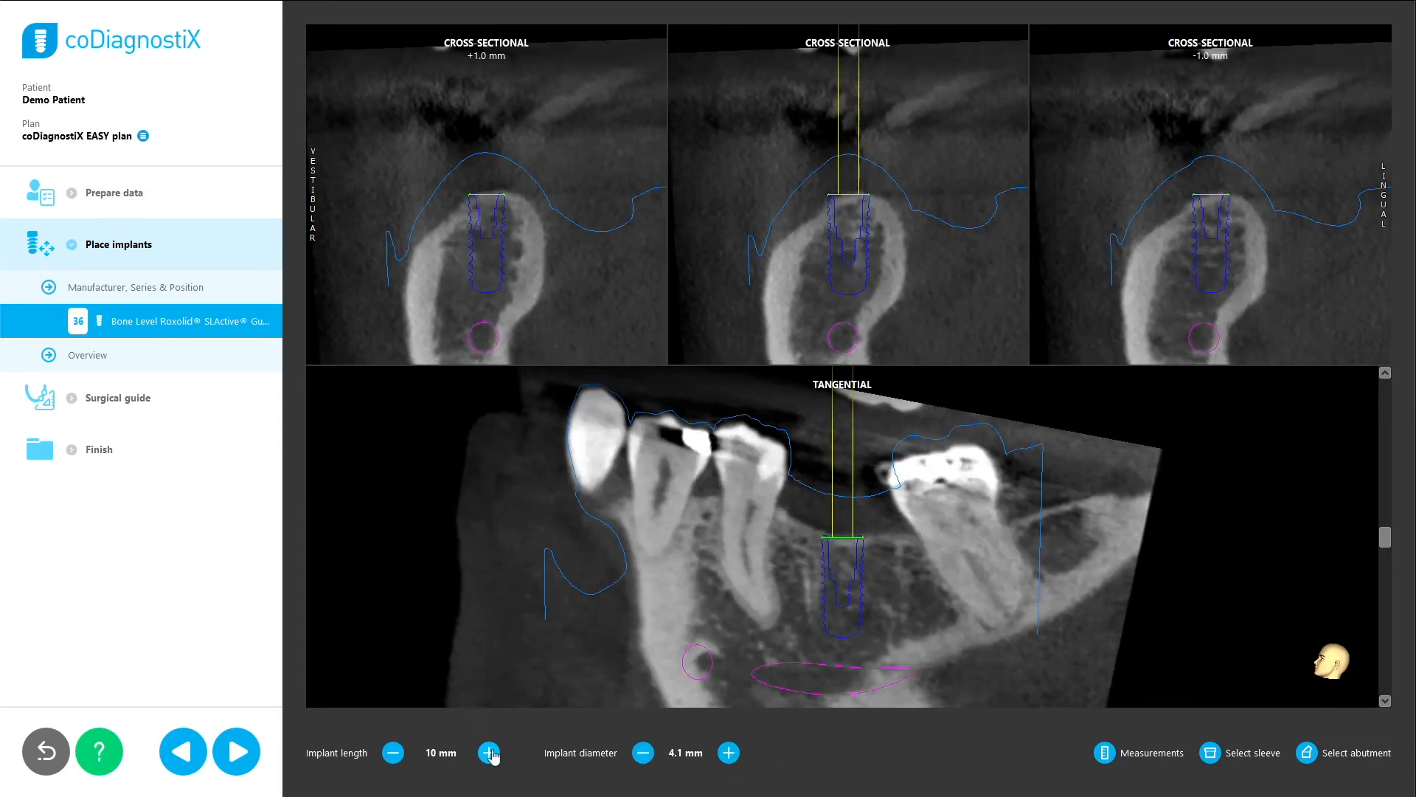
pyautogui.click(488, 751)
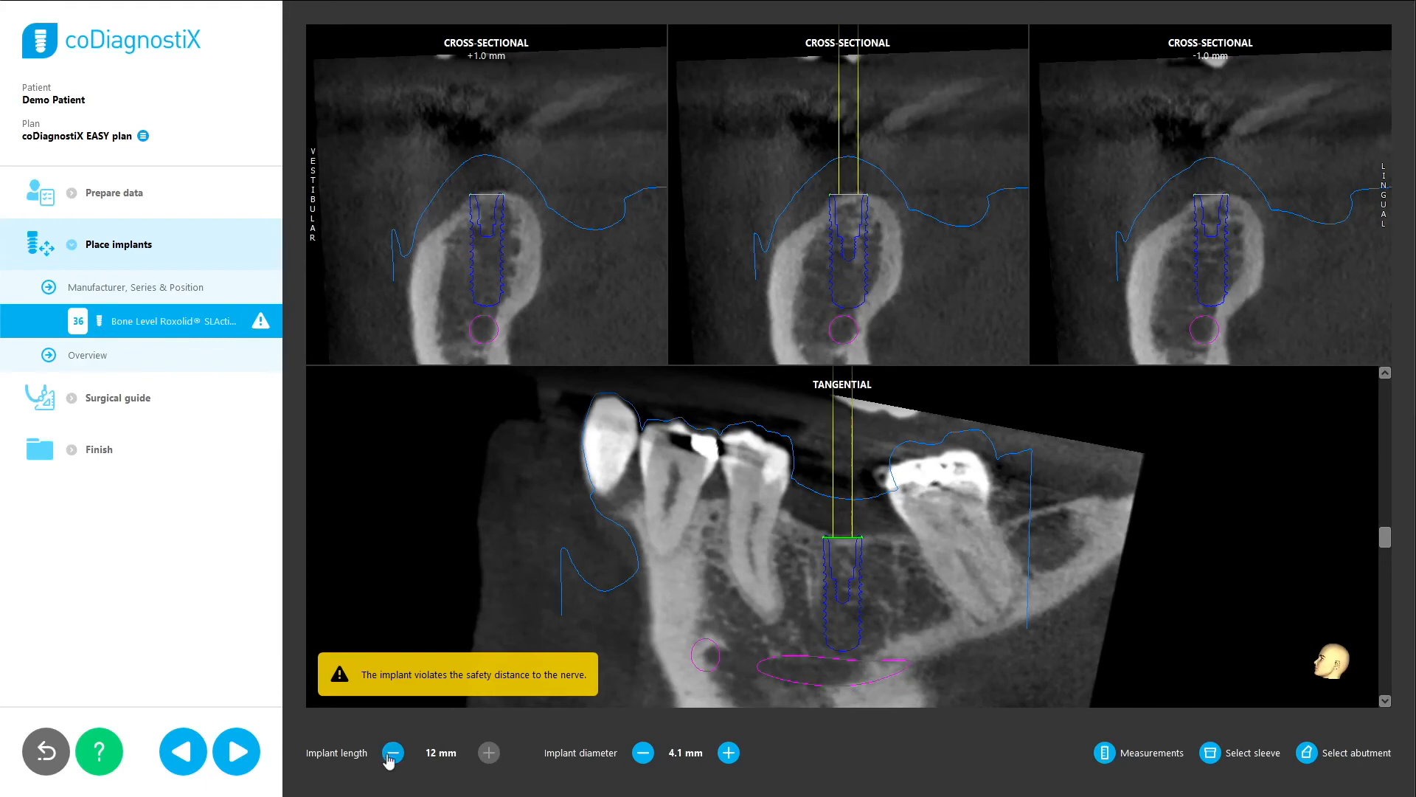
pyautogui.click(236, 751)
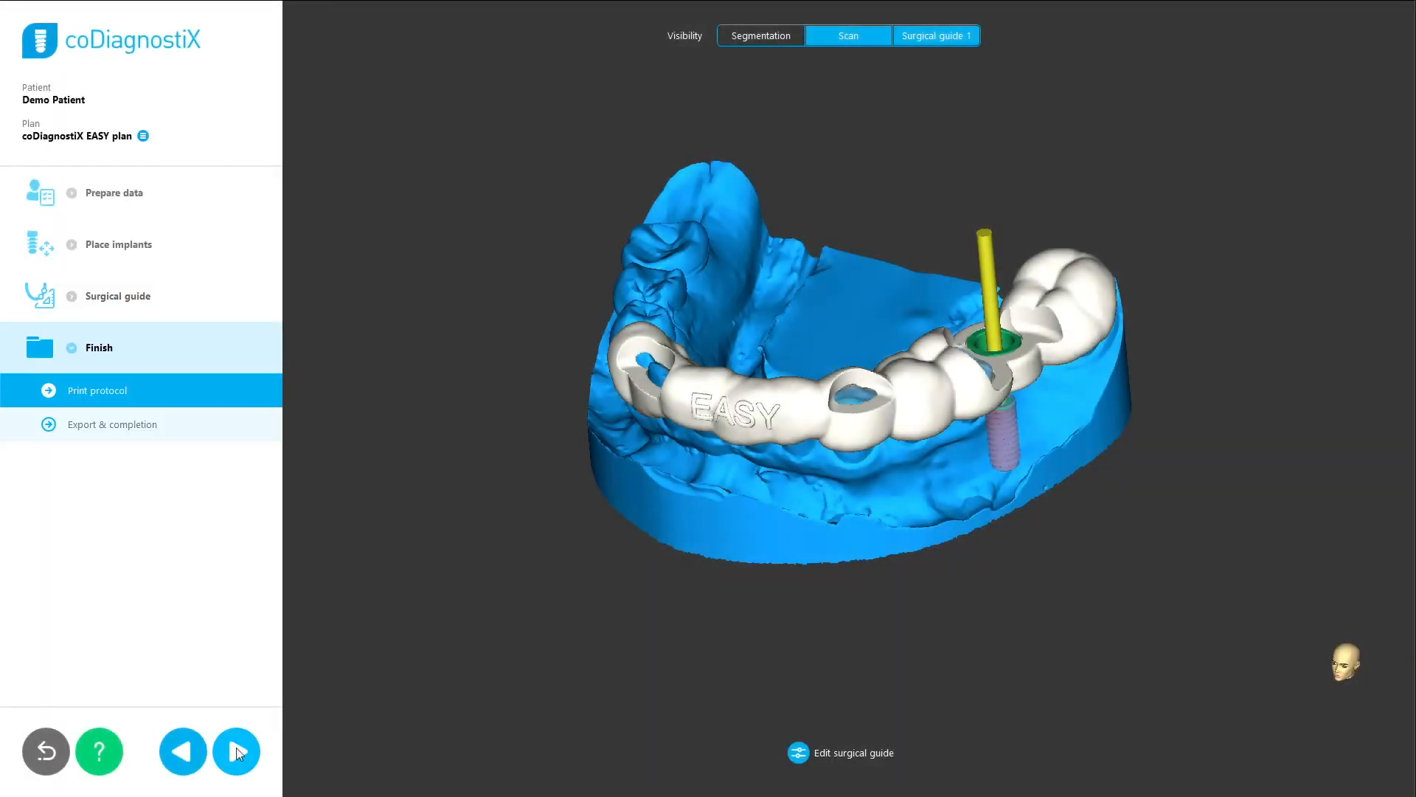
# Advance to Finish > Export & completion to show the plan's export options.
pyautogui.click(236, 751)
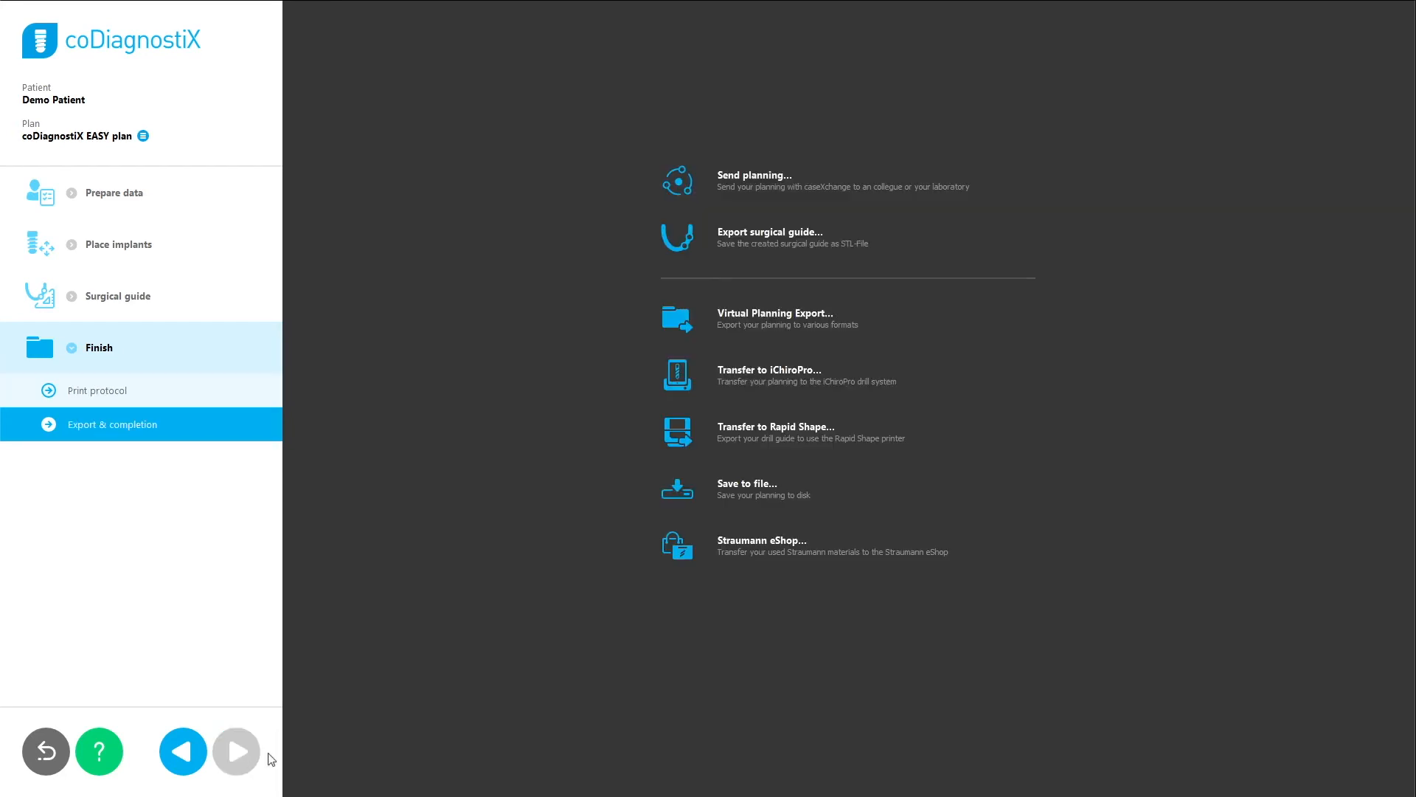
pyautogui.moveTo(509, 546)
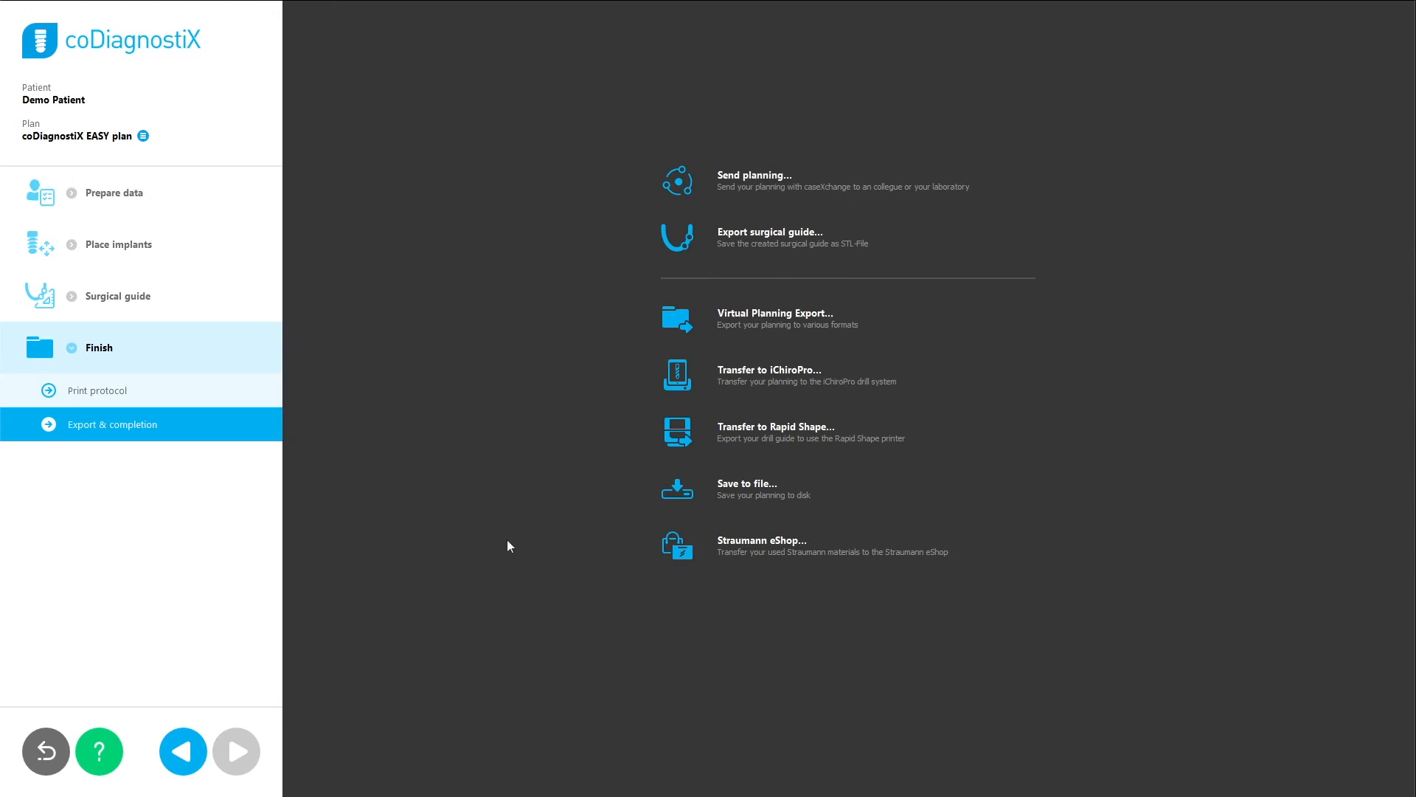
pyautogui.click(775, 313)
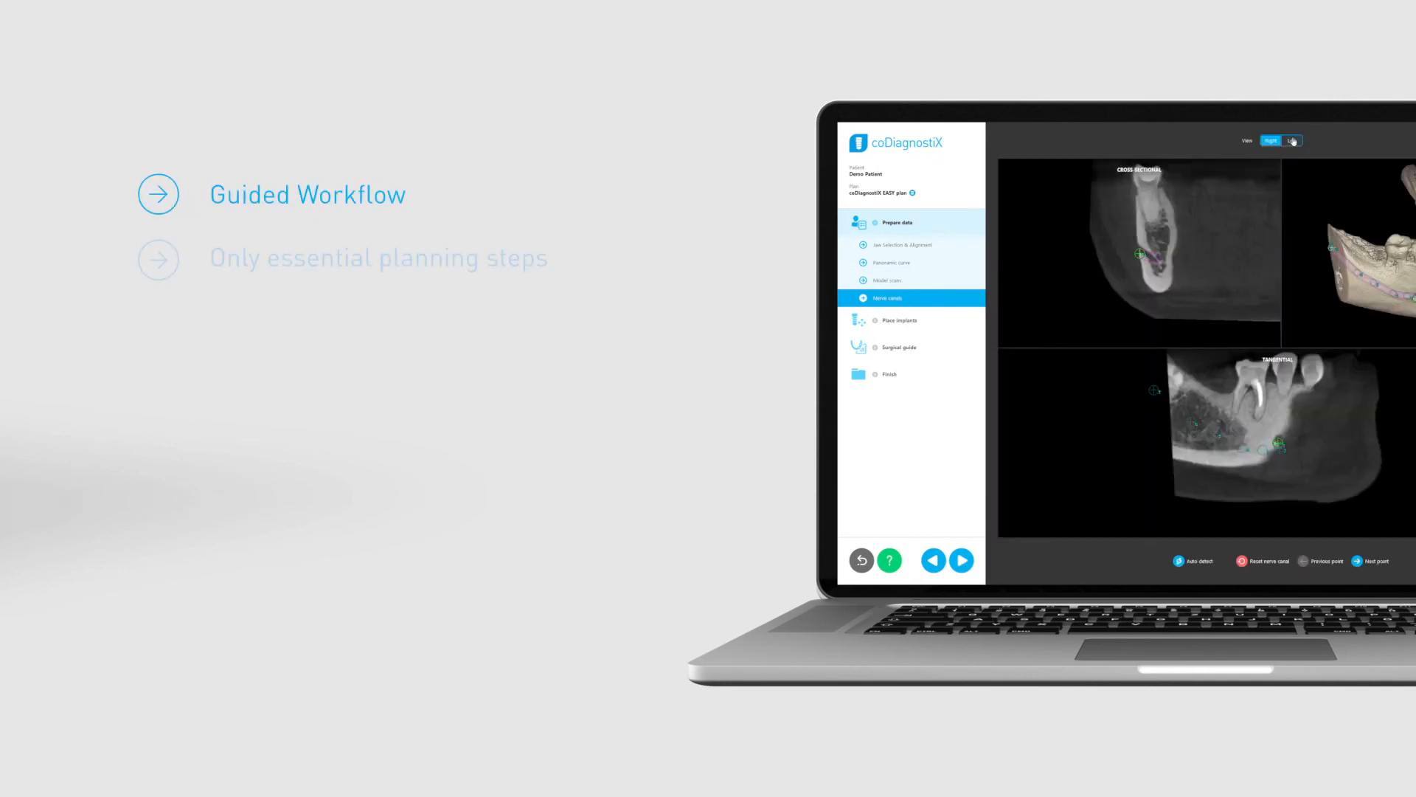
# Close the plan and return to the coDiagnostiX start screen with the demo patient list.
pyautogui.click(1294, 142)
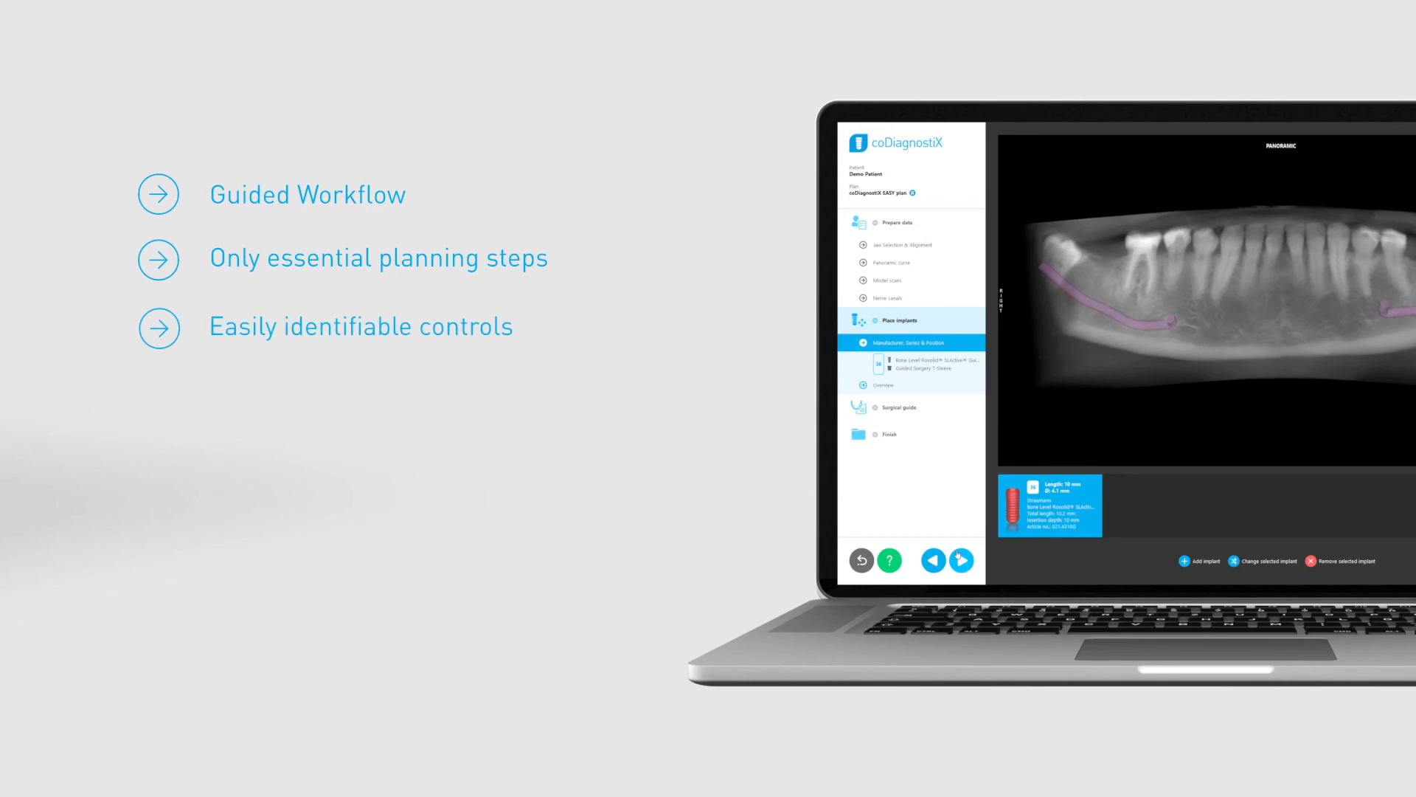
pyautogui.click(888, 561)
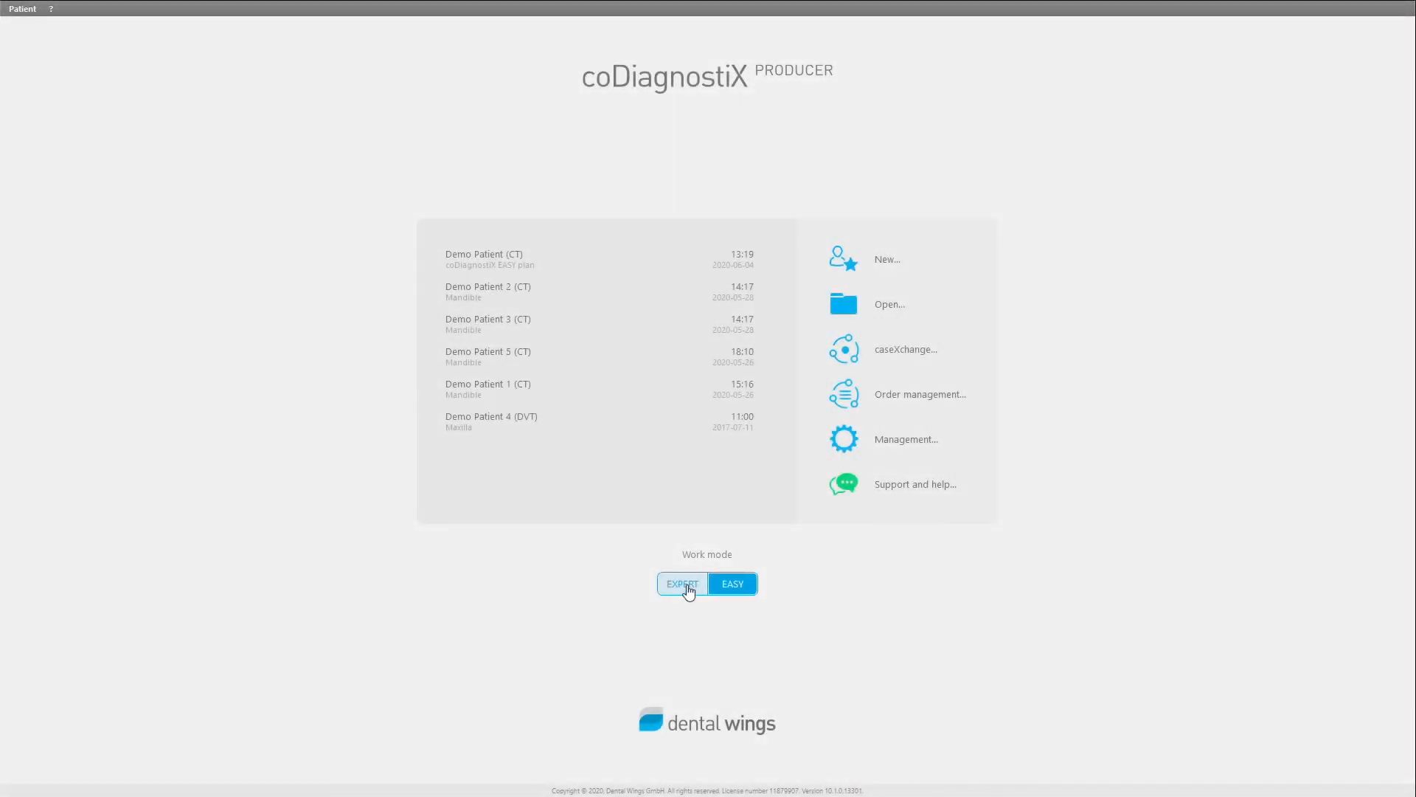
# Switch the work mode to Expert and open Demo Patient (CT)'s EASY plan.
pyautogui.click(682, 583)
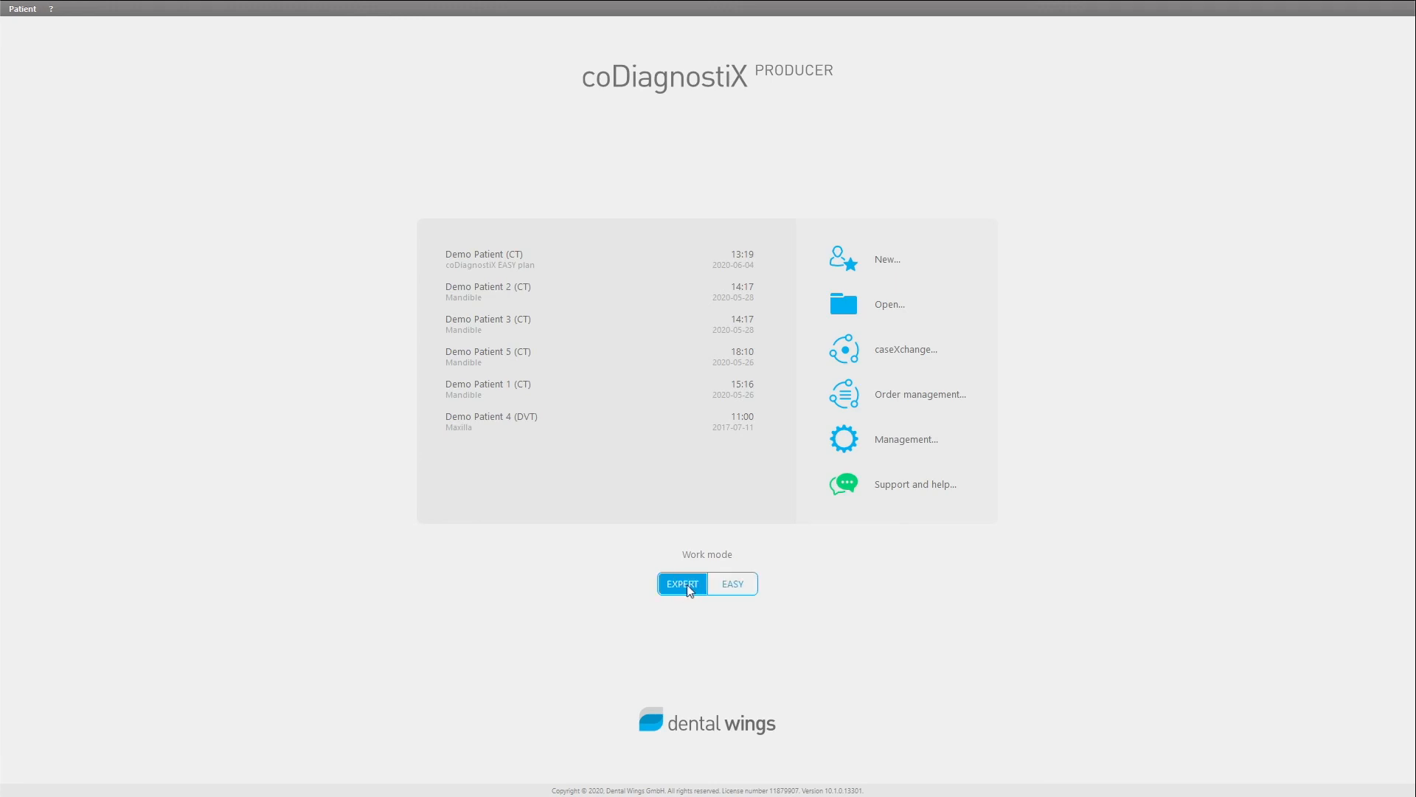
pyautogui.doubleClick(484, 256)
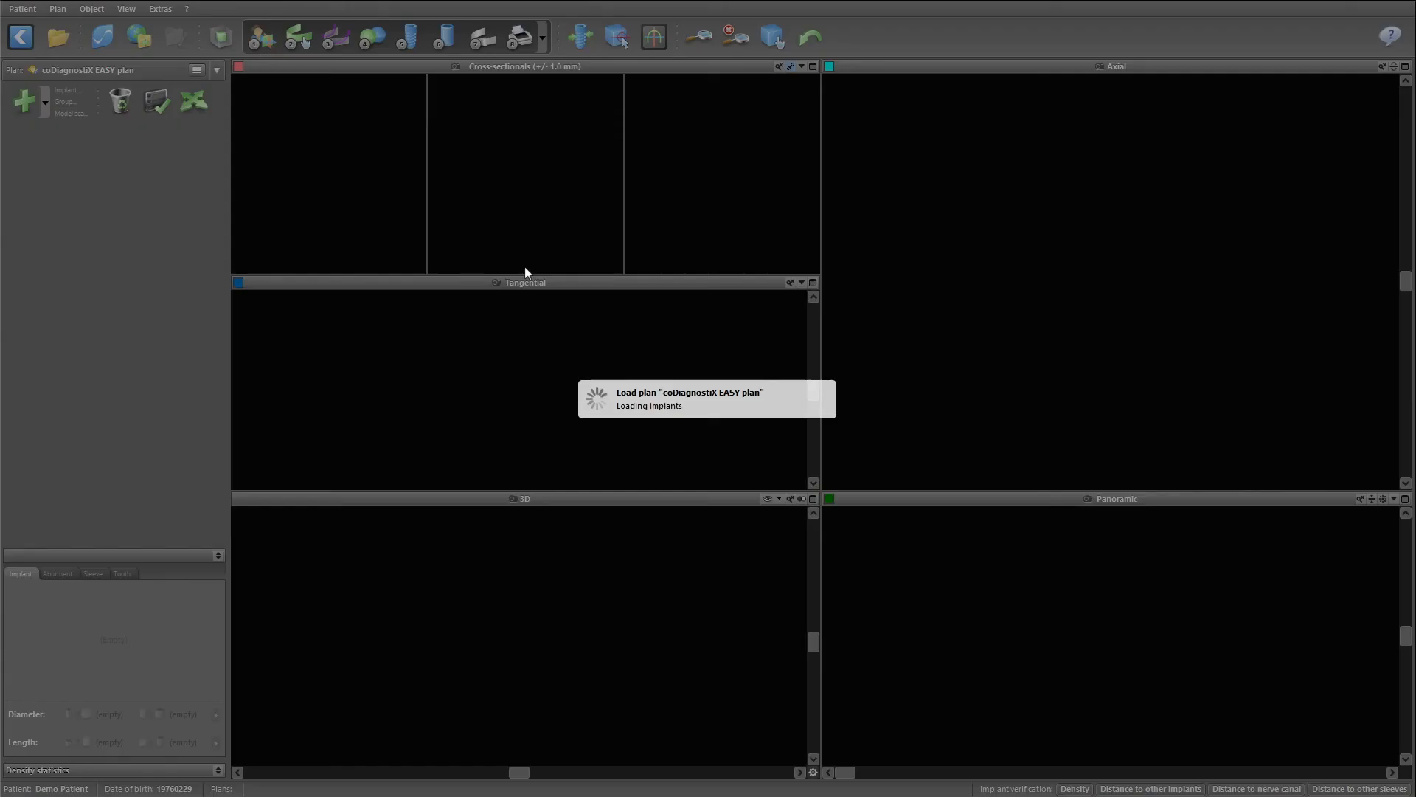